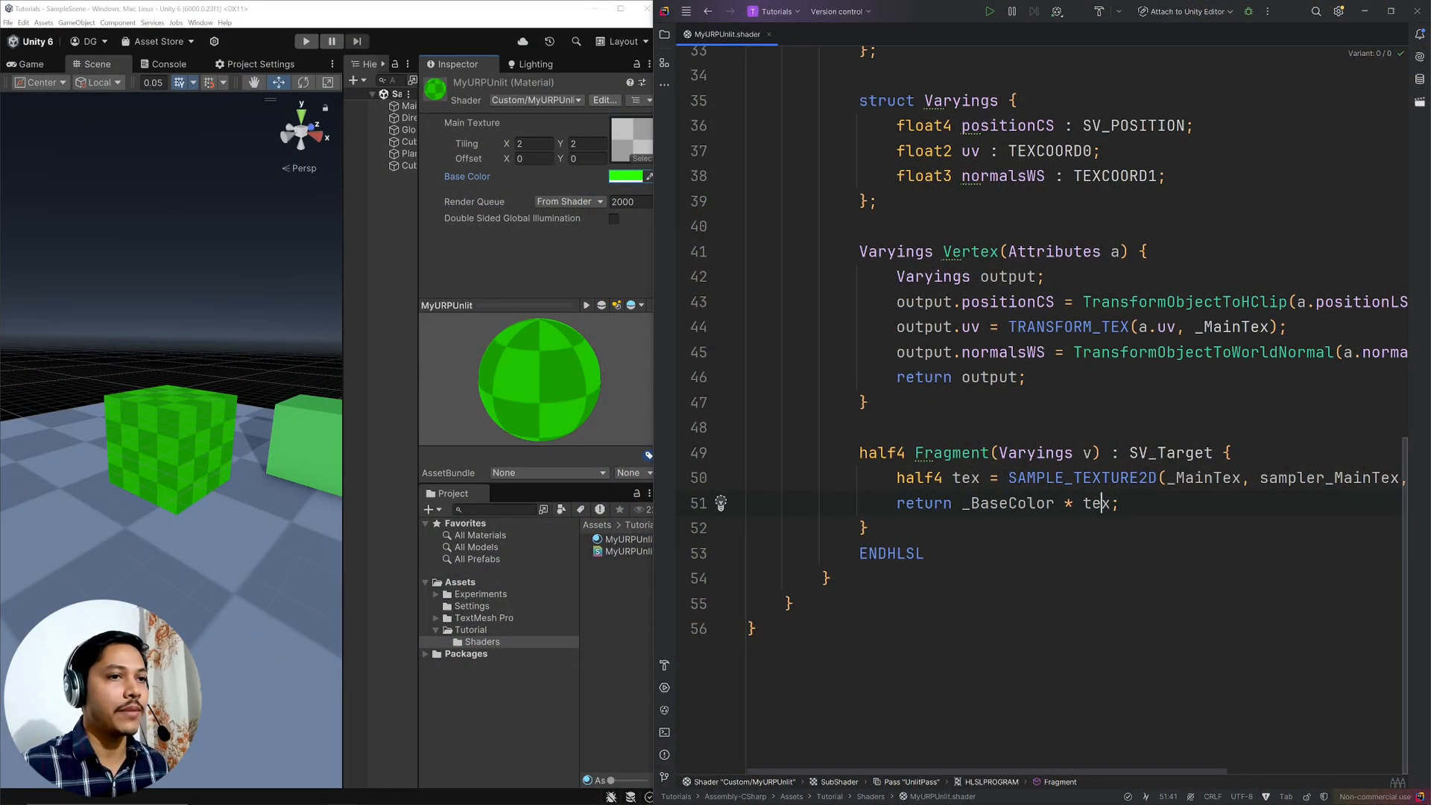
- Lower the material's Base Color alpha to about 0.55 in the colour picker
double_click(1007, 503)
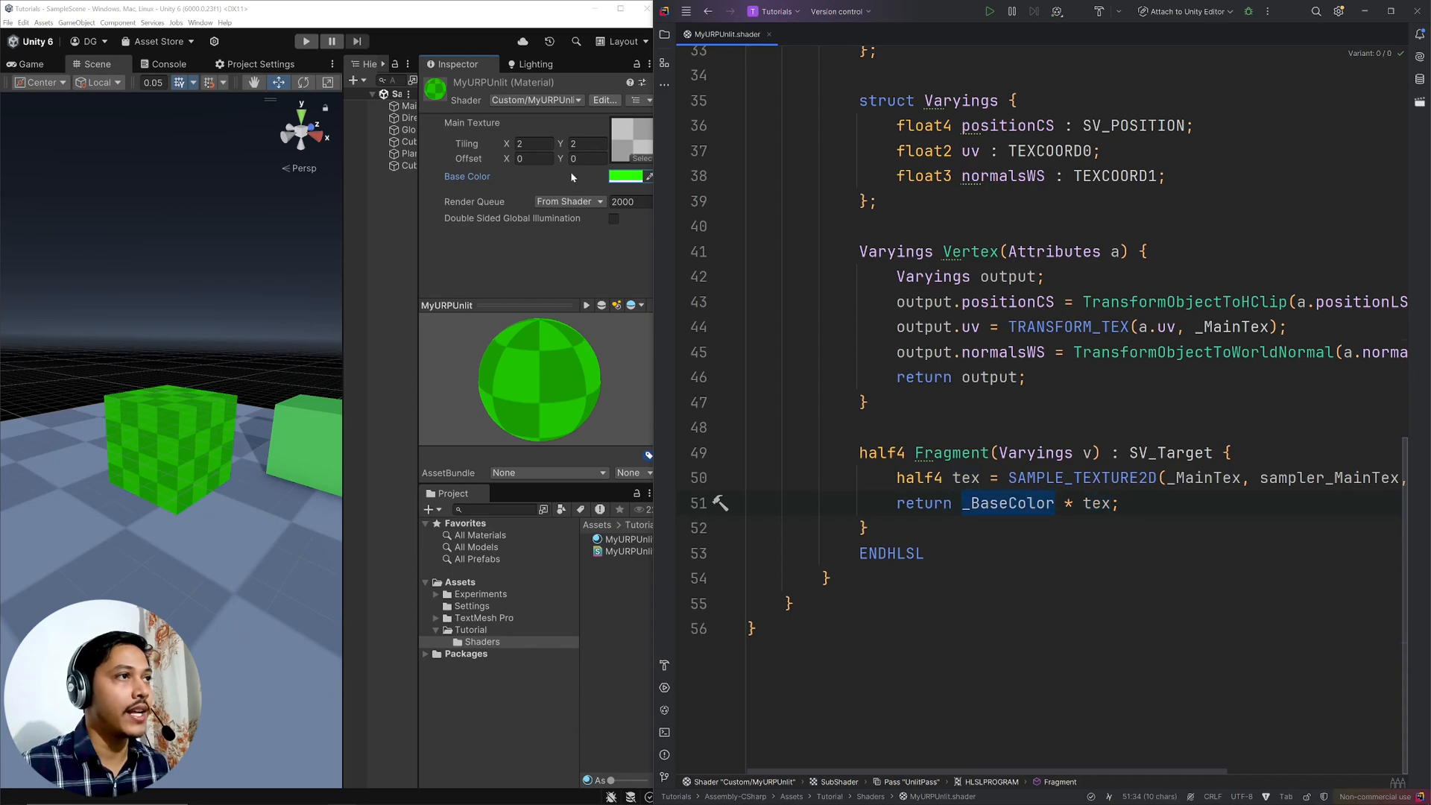
left_click(623, 176)
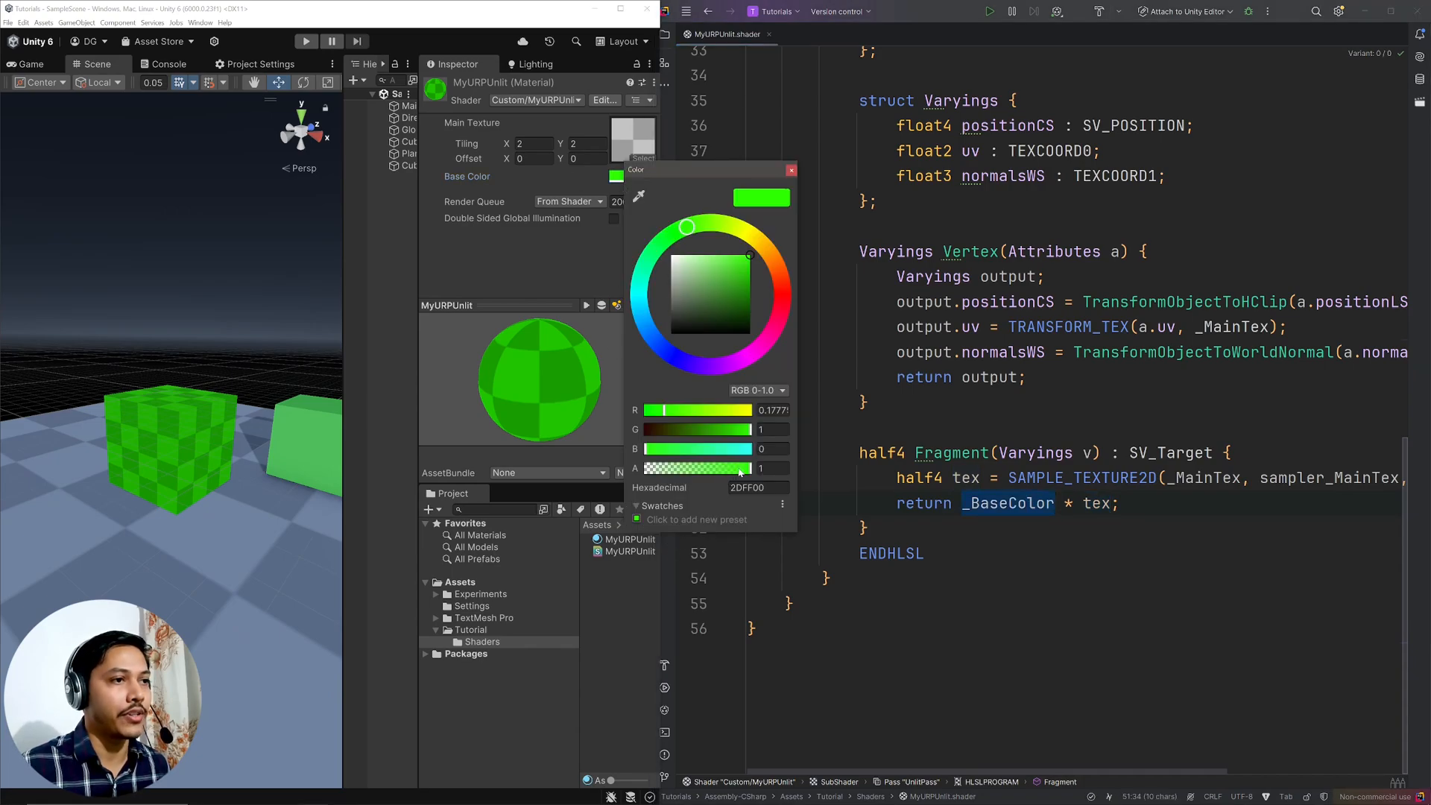
left_click_drag(753, 467, 737, 468)
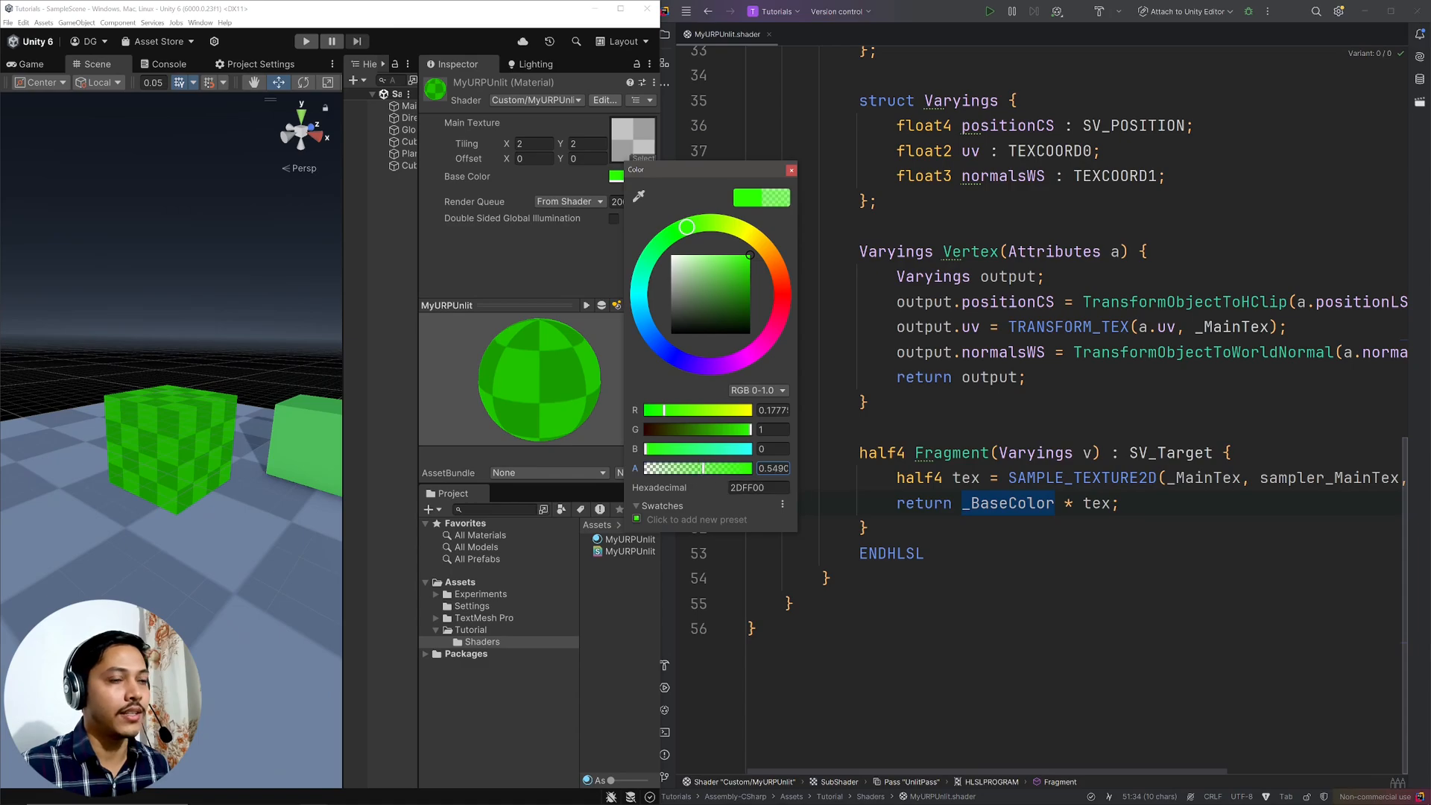
left_click(791, 170)
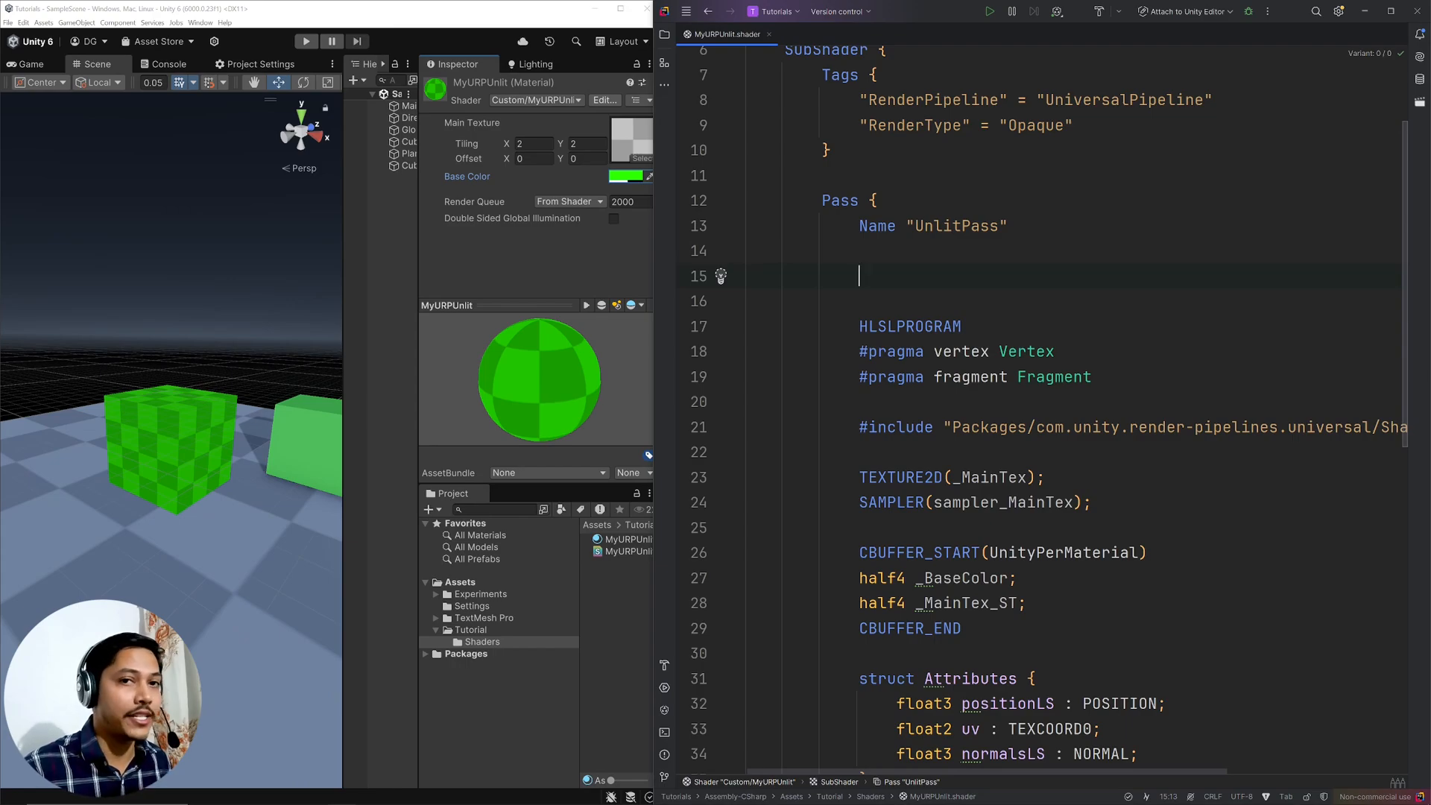
- Add 'Blend SrcAlpha OneMinusSrcAlpha' inside the UnlitPass of MyURPUnlit.shader
type("Bled")
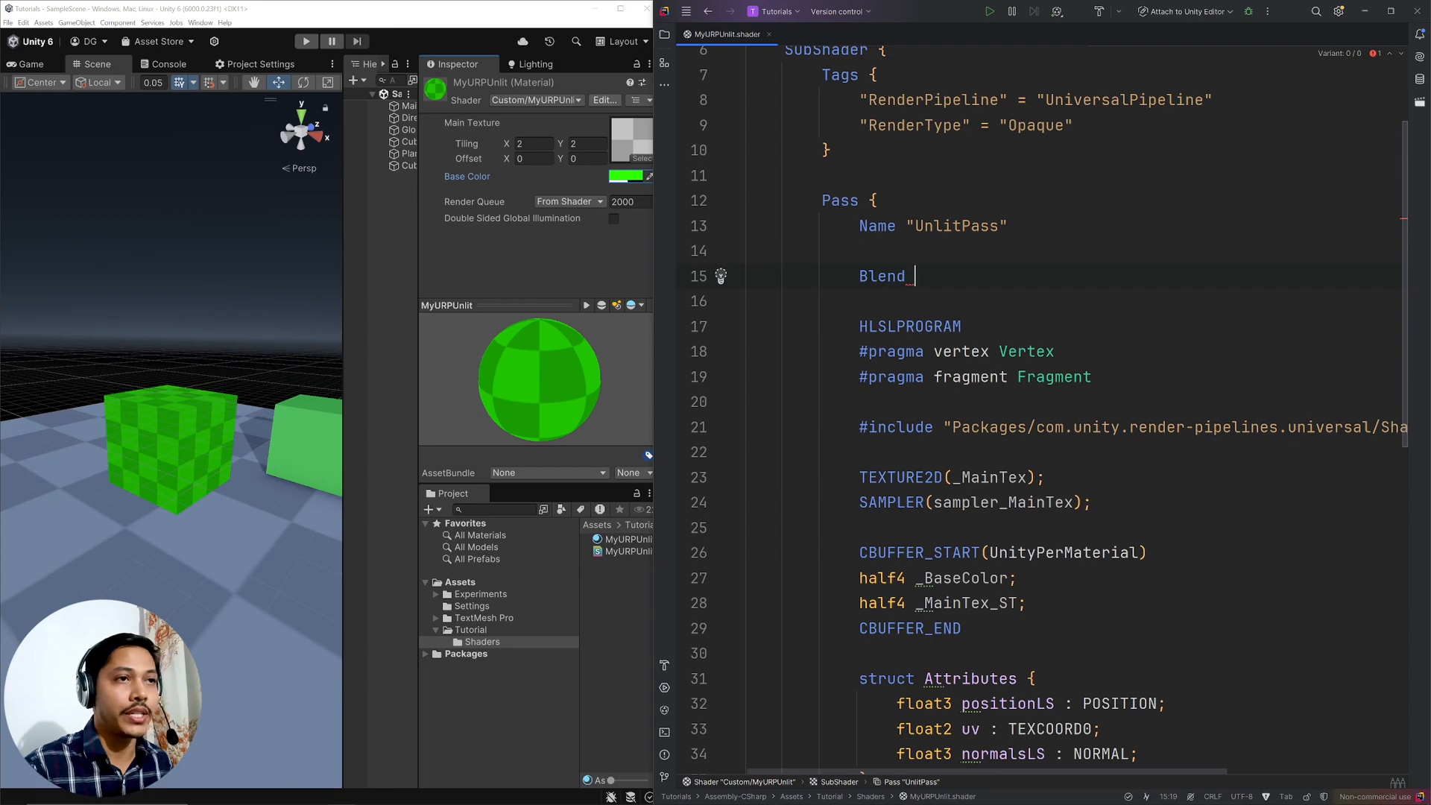
type("SrcAlpha")
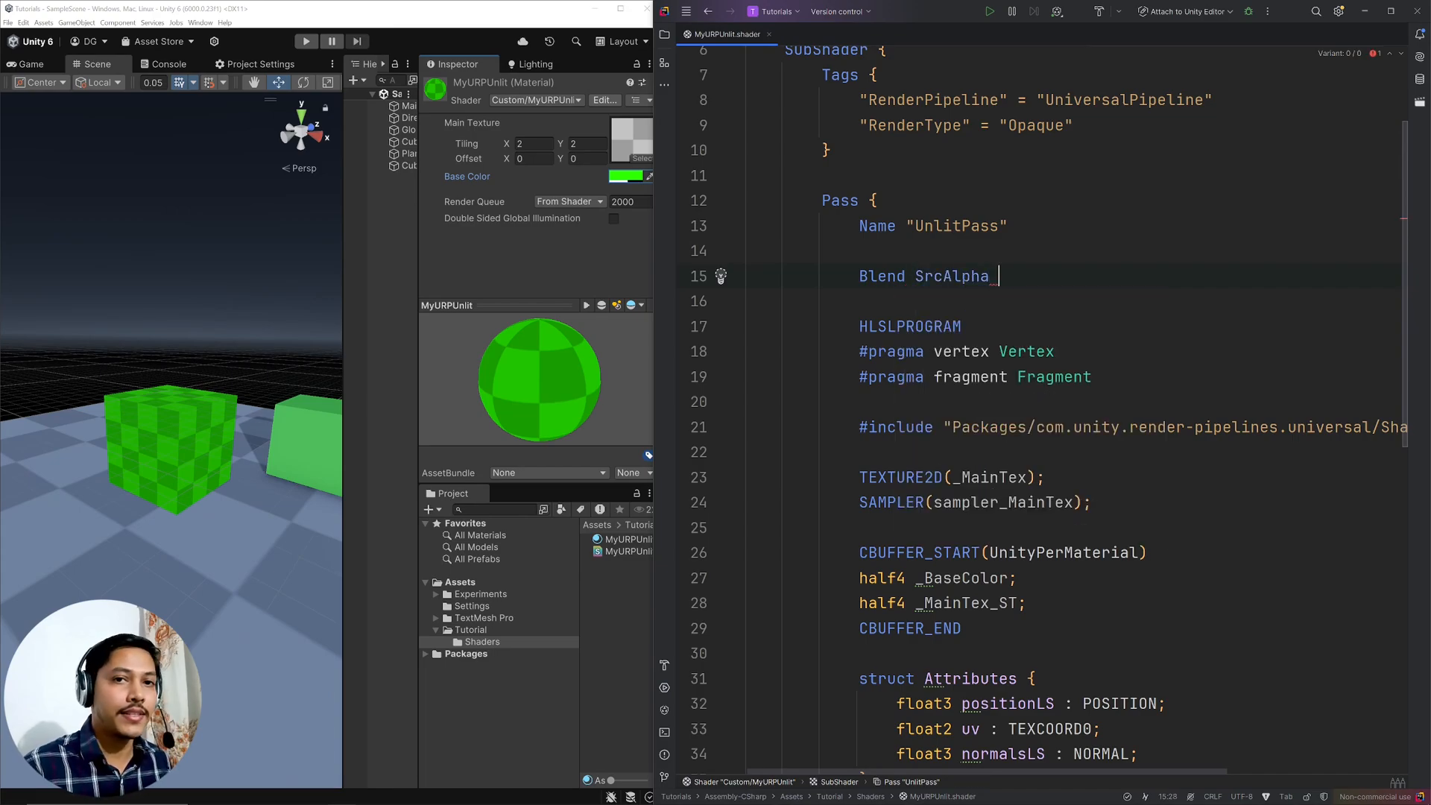
type("One")
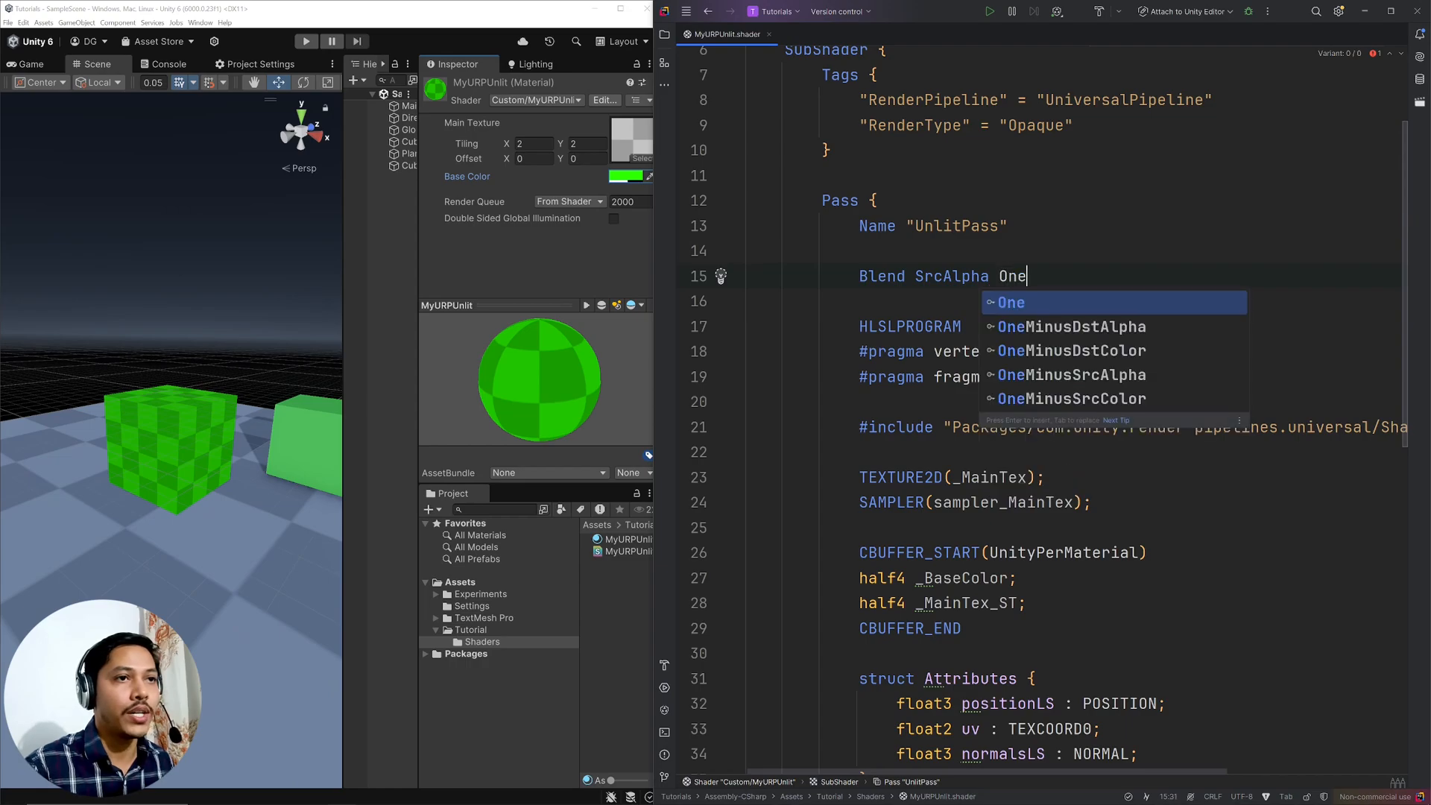
type("MinusSrcAlpha")
left_click(1073, 301)
type("ZWrite")
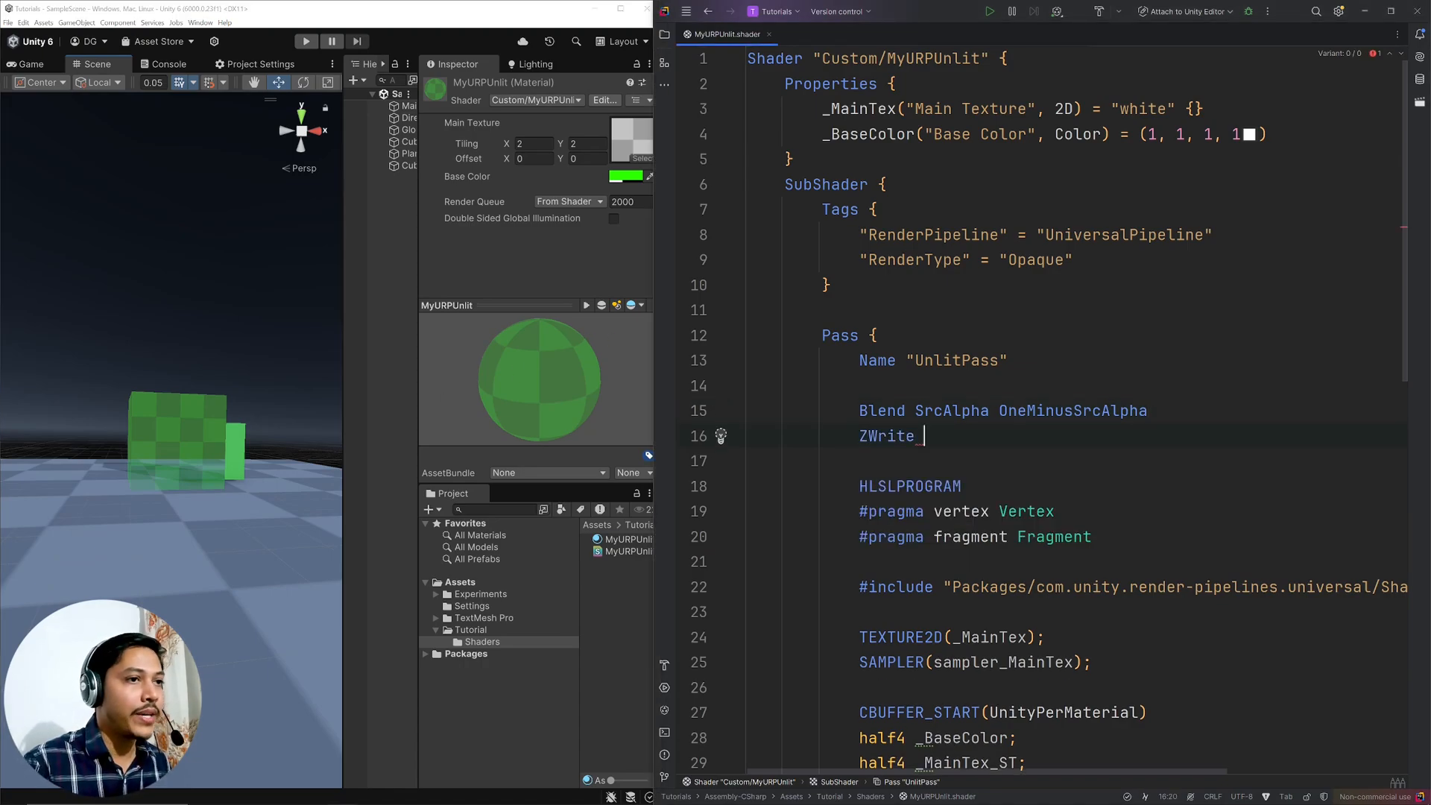
- Add 'ZWrite Off' below the Blend line and check the translucent cube in Unity
type("On")
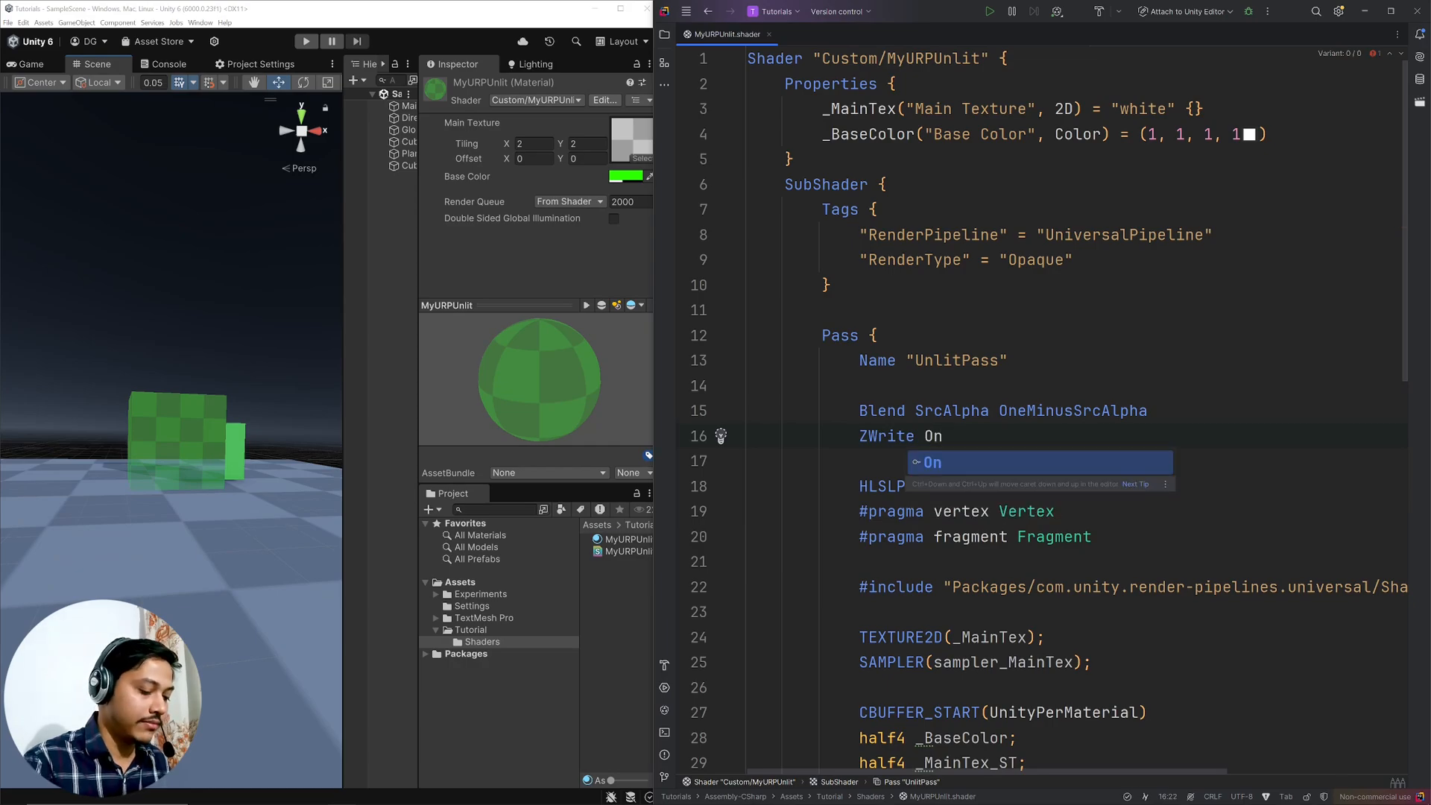
type("Off")
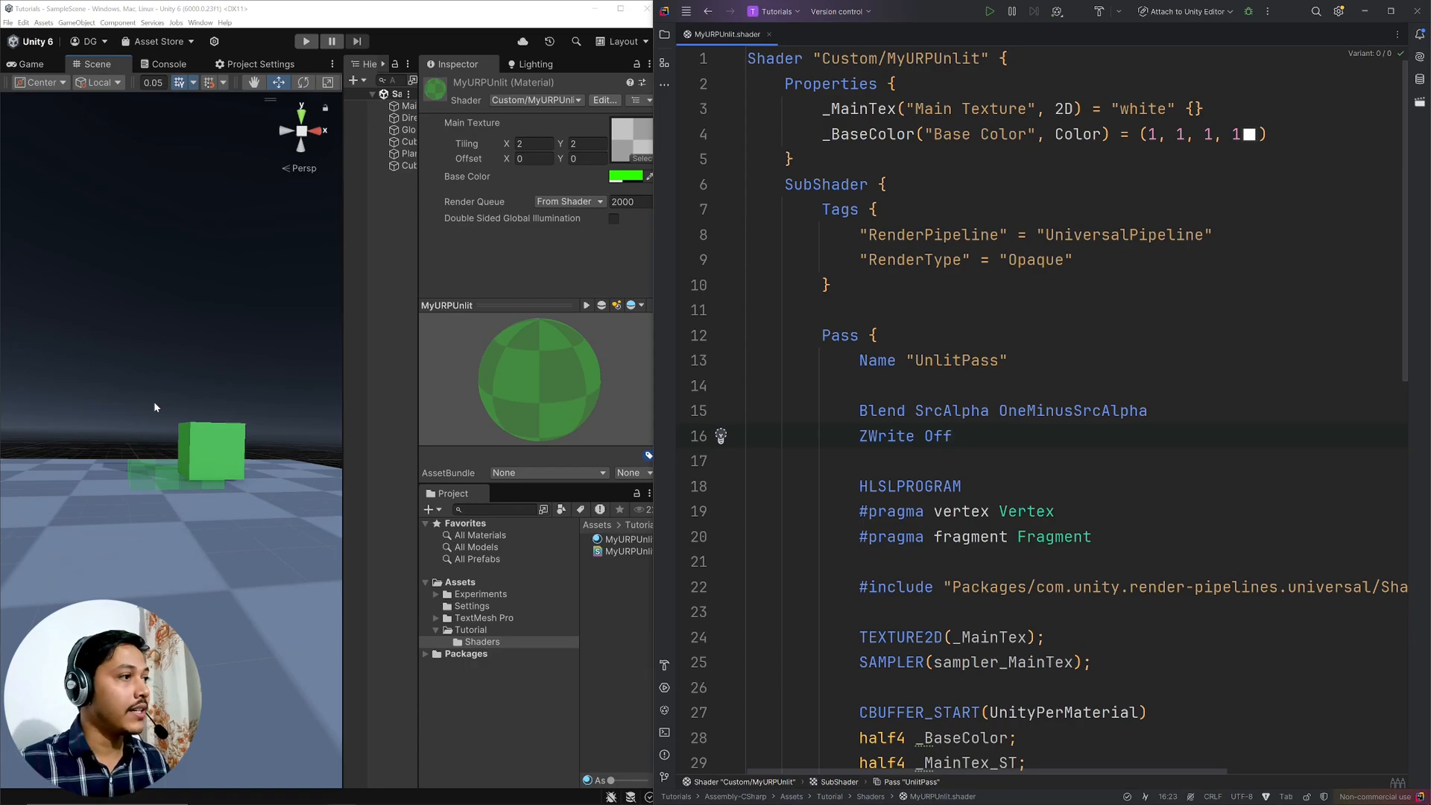
left_click(952, 436)
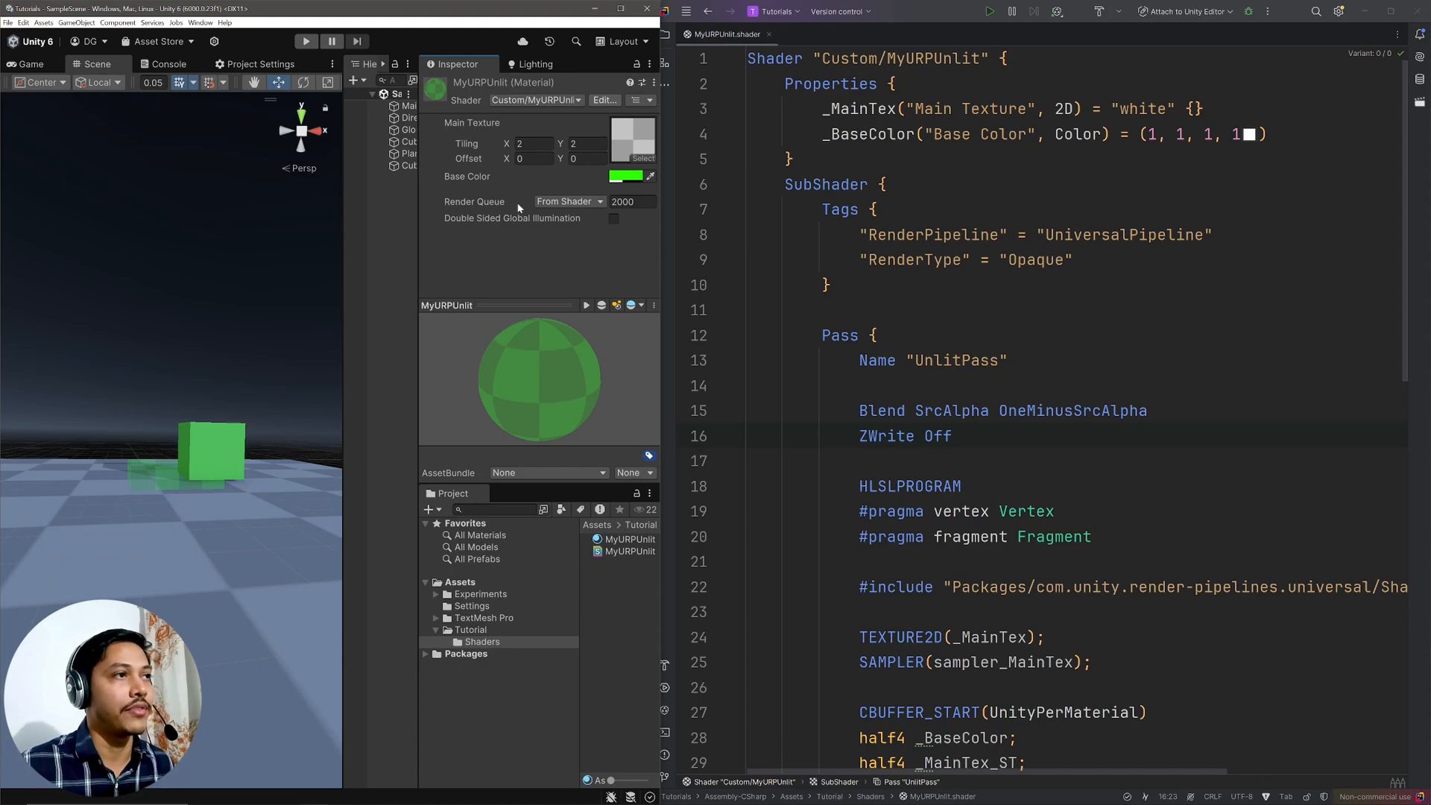
left_click(568, 202)
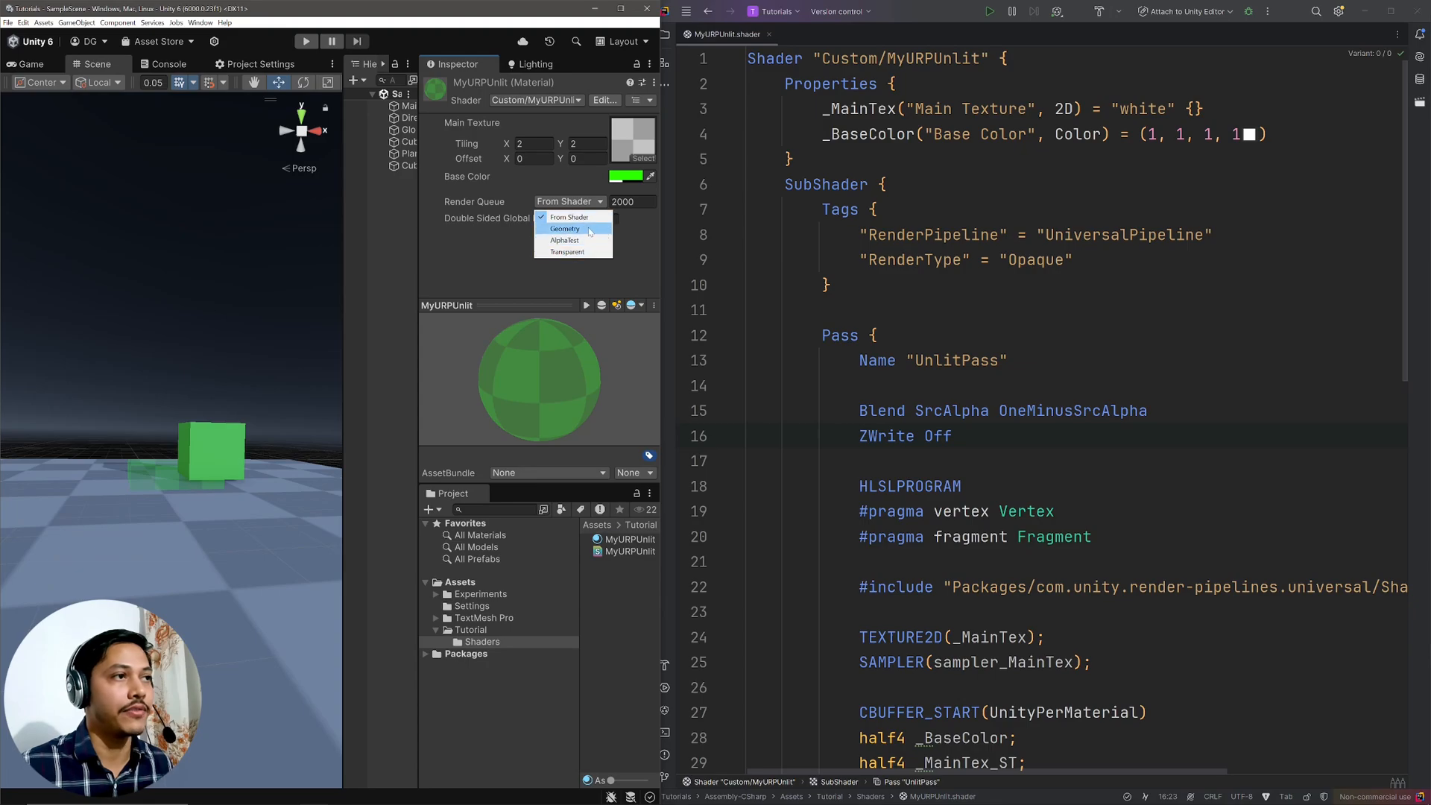
mouse_move(570, 216)
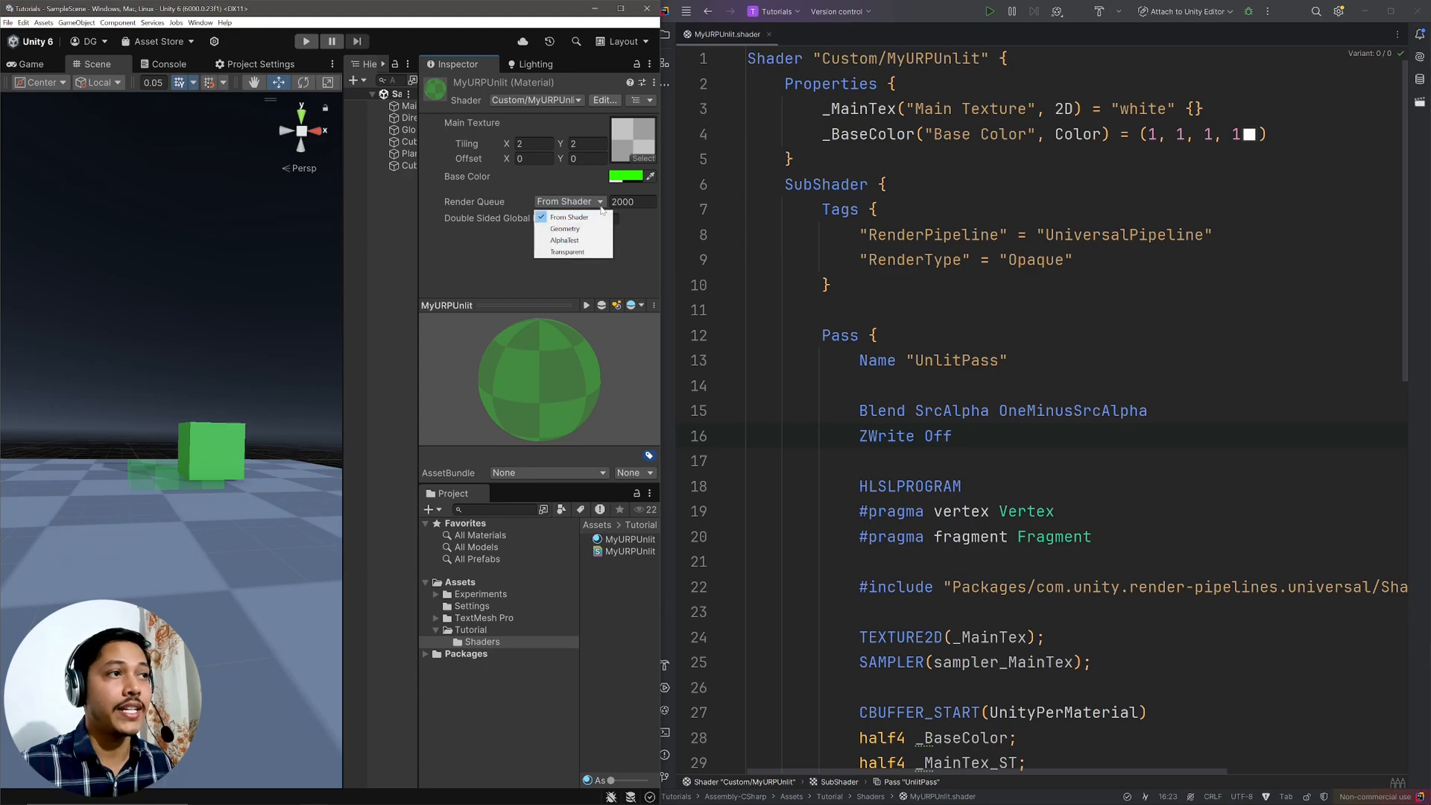
mouse_move(570, 217)
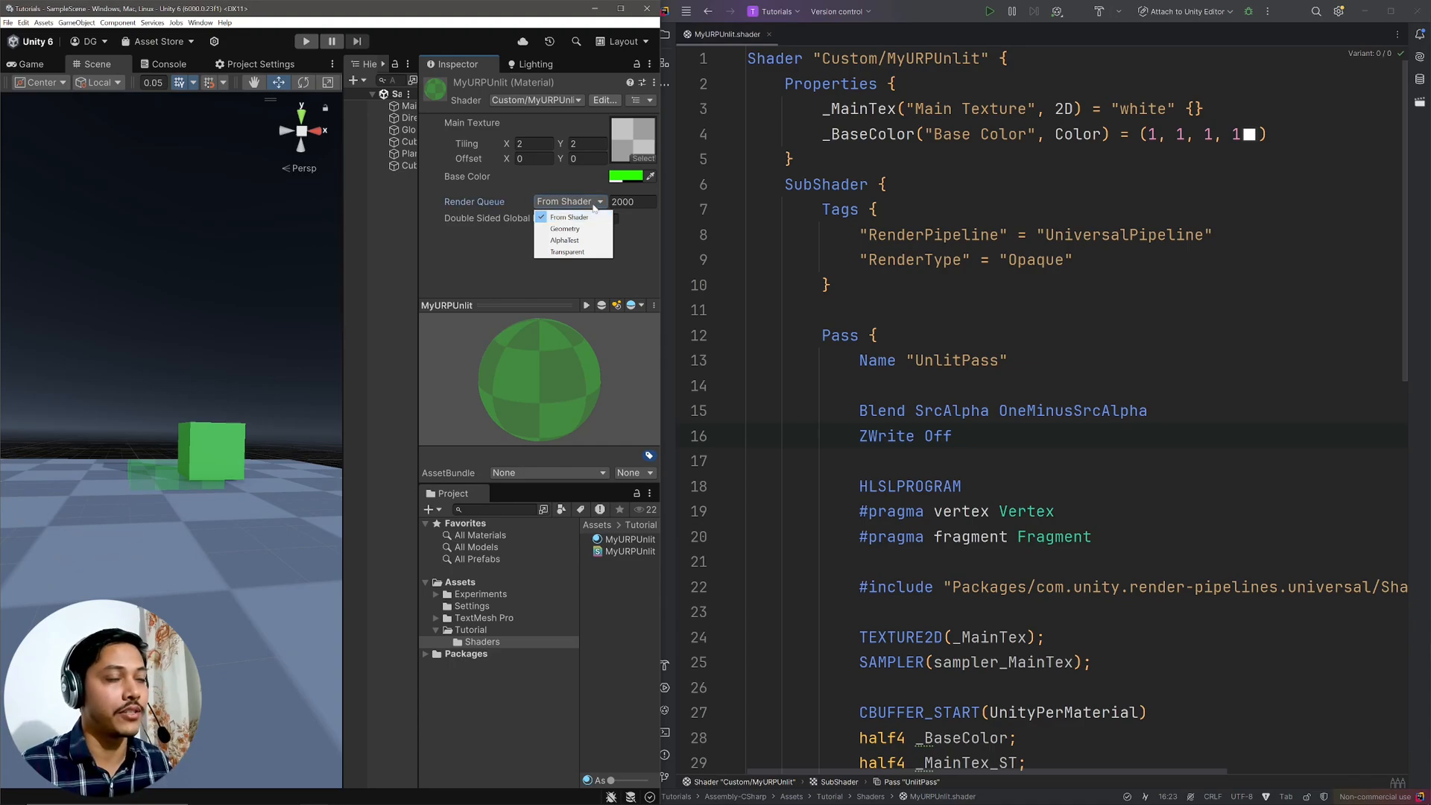
left_click(568, 217)
type("\"")
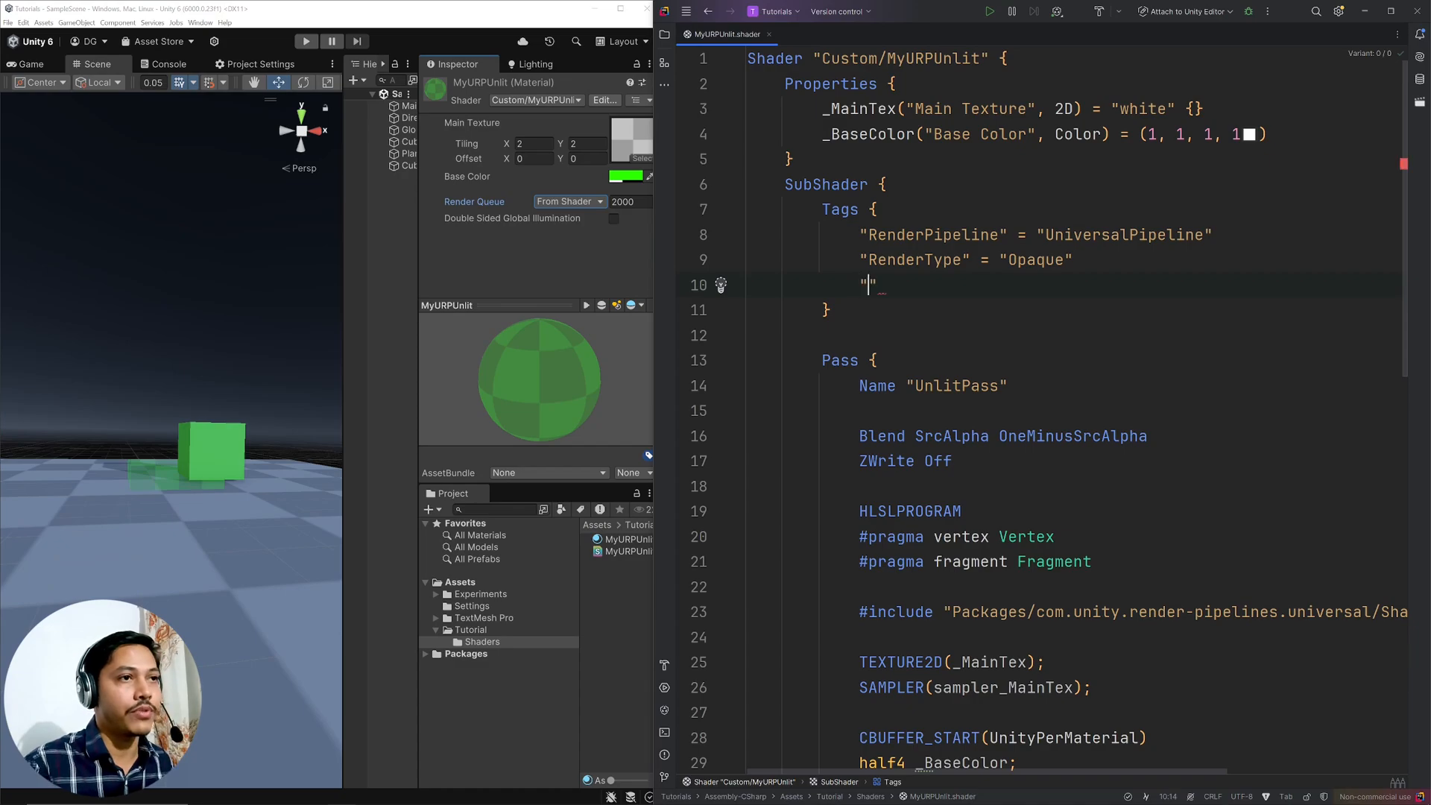
- Add a "Queue" = "Transparent" tag, trying a +1 offset and then removing it
type("Queue")
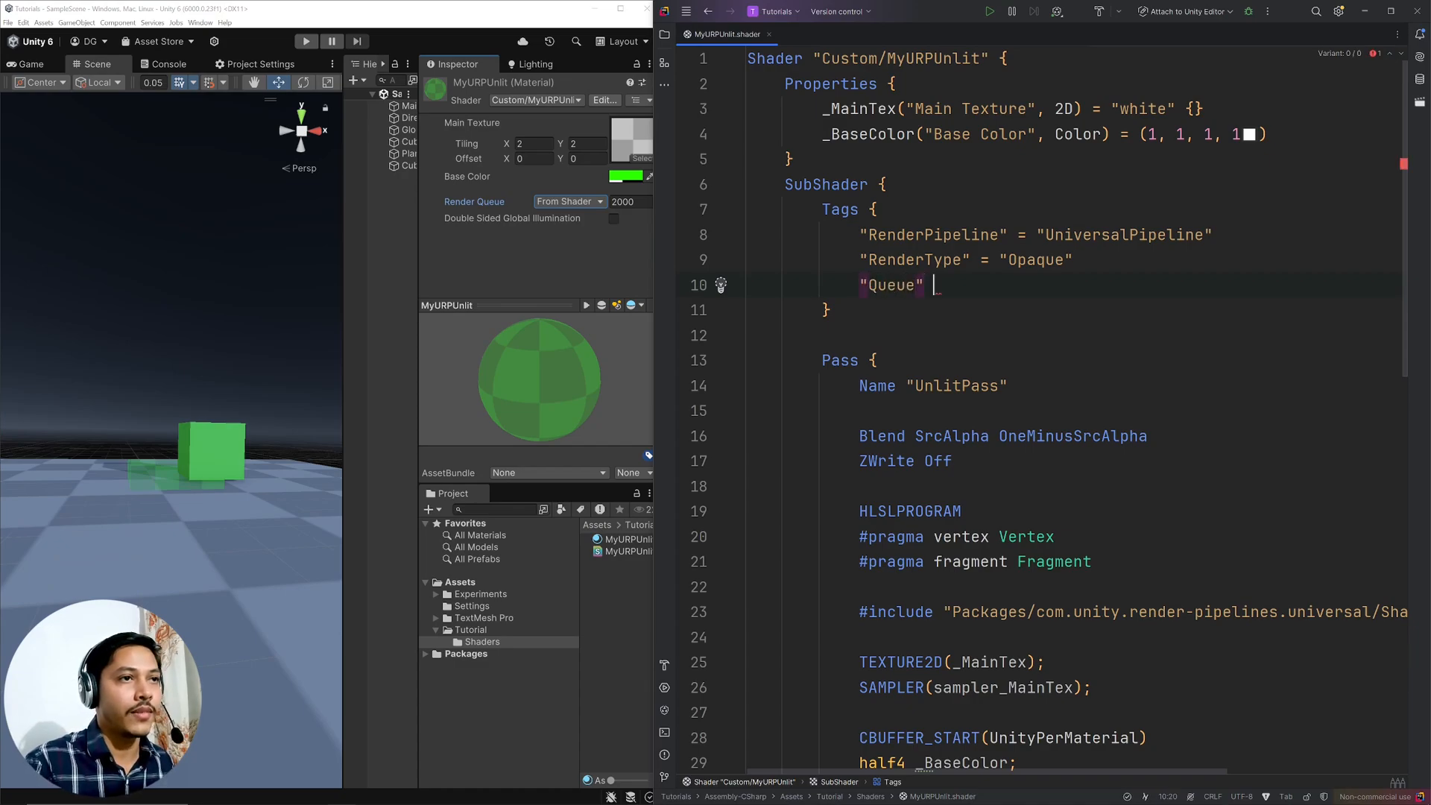
type("=")
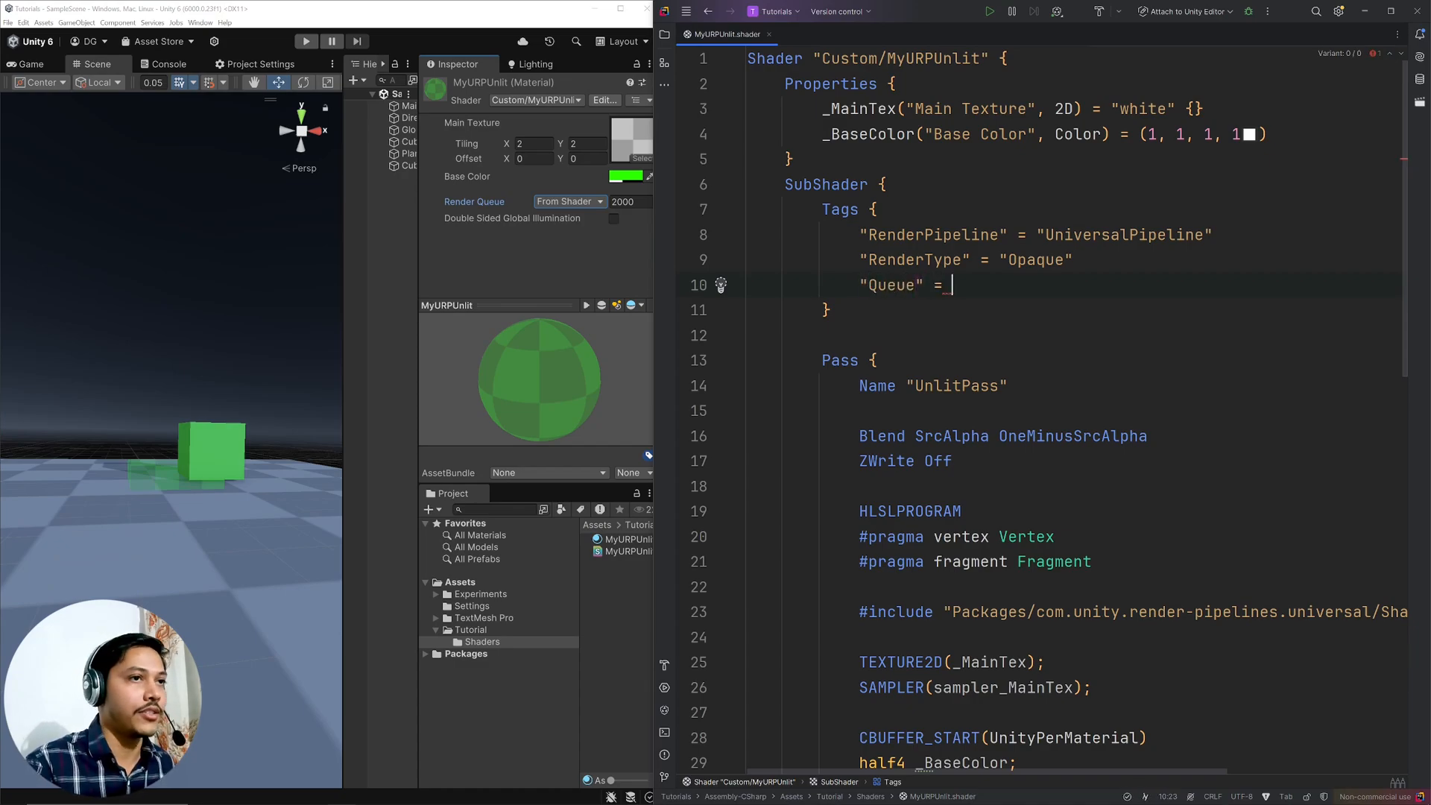
left_click(569, 200)
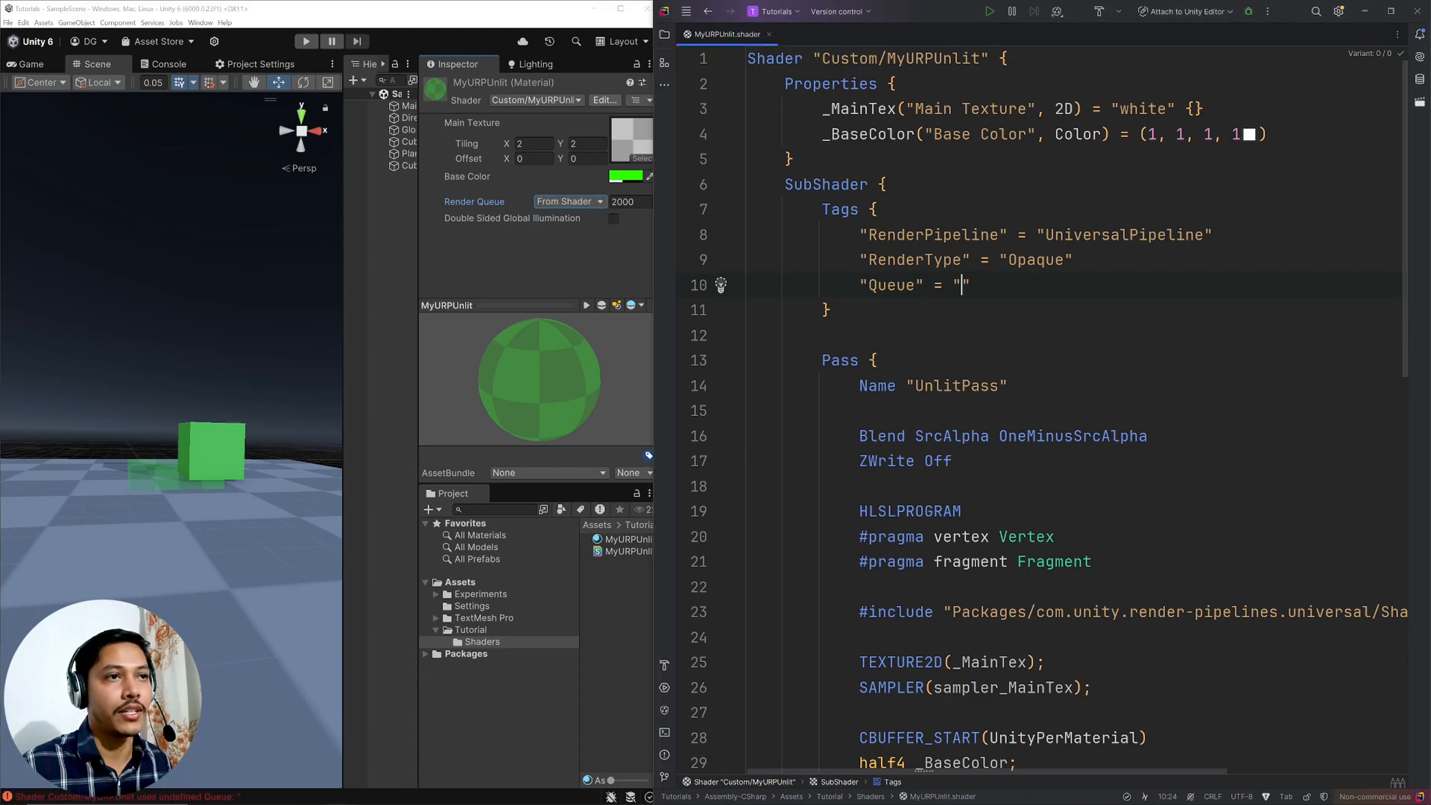
type("Transp")
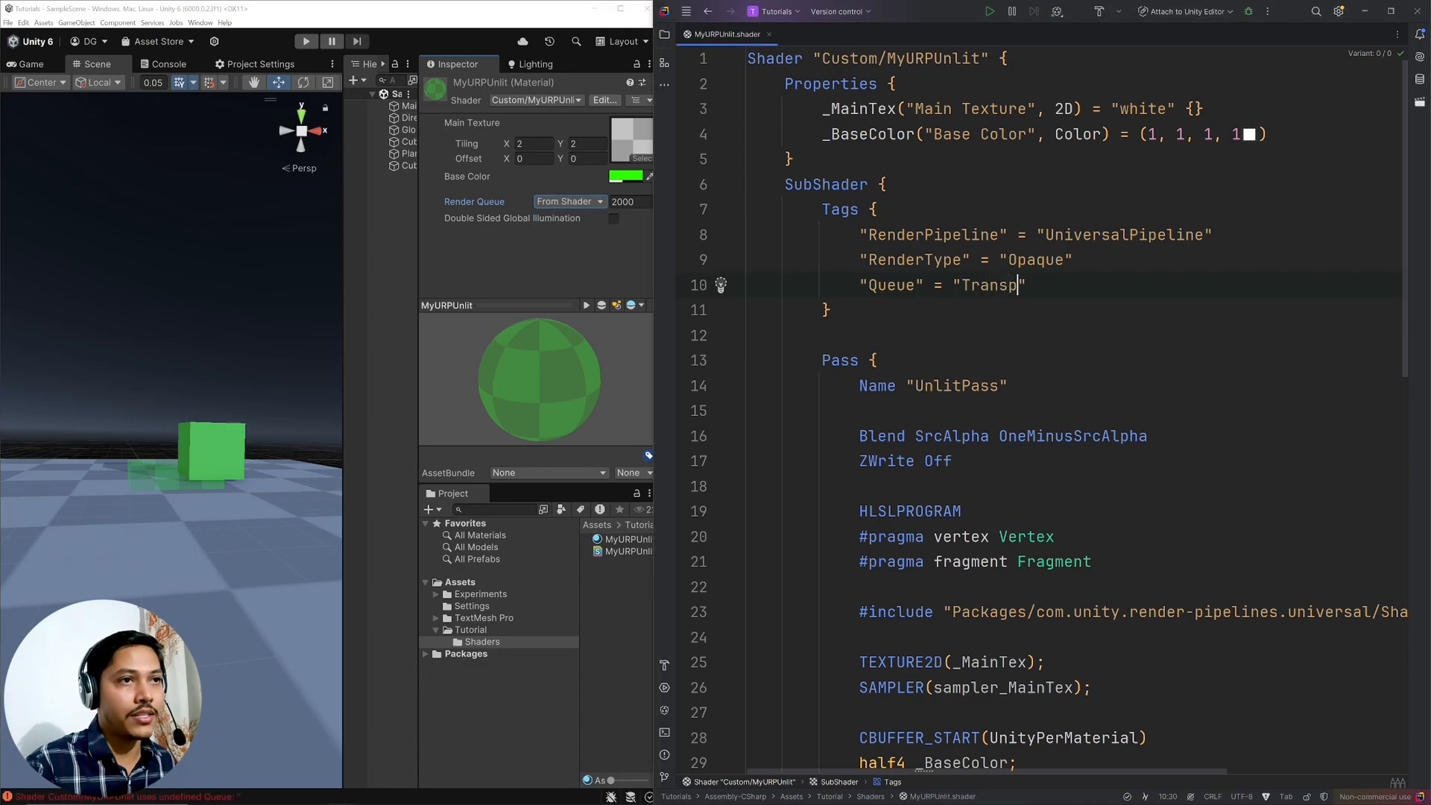
type("arent")
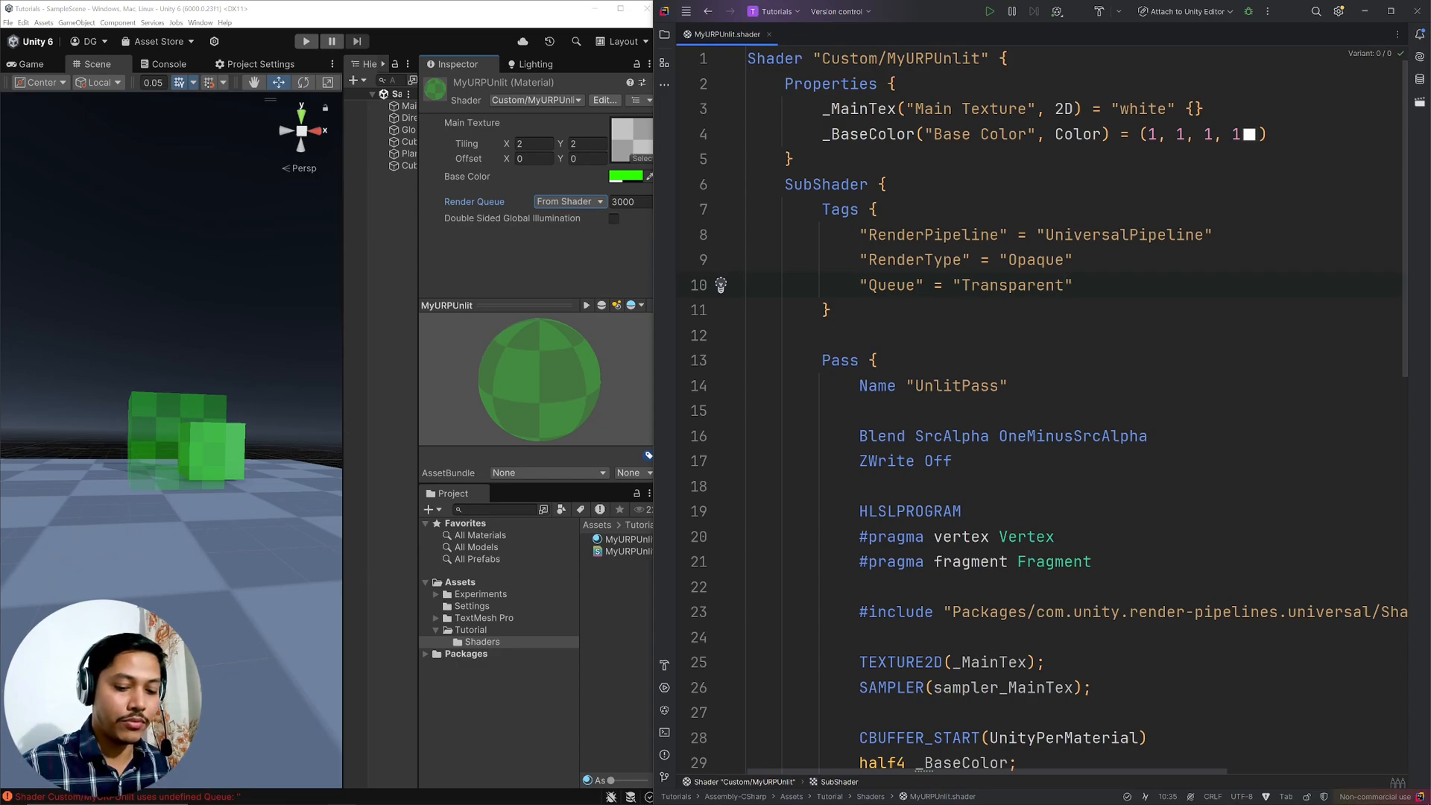
type("+1")
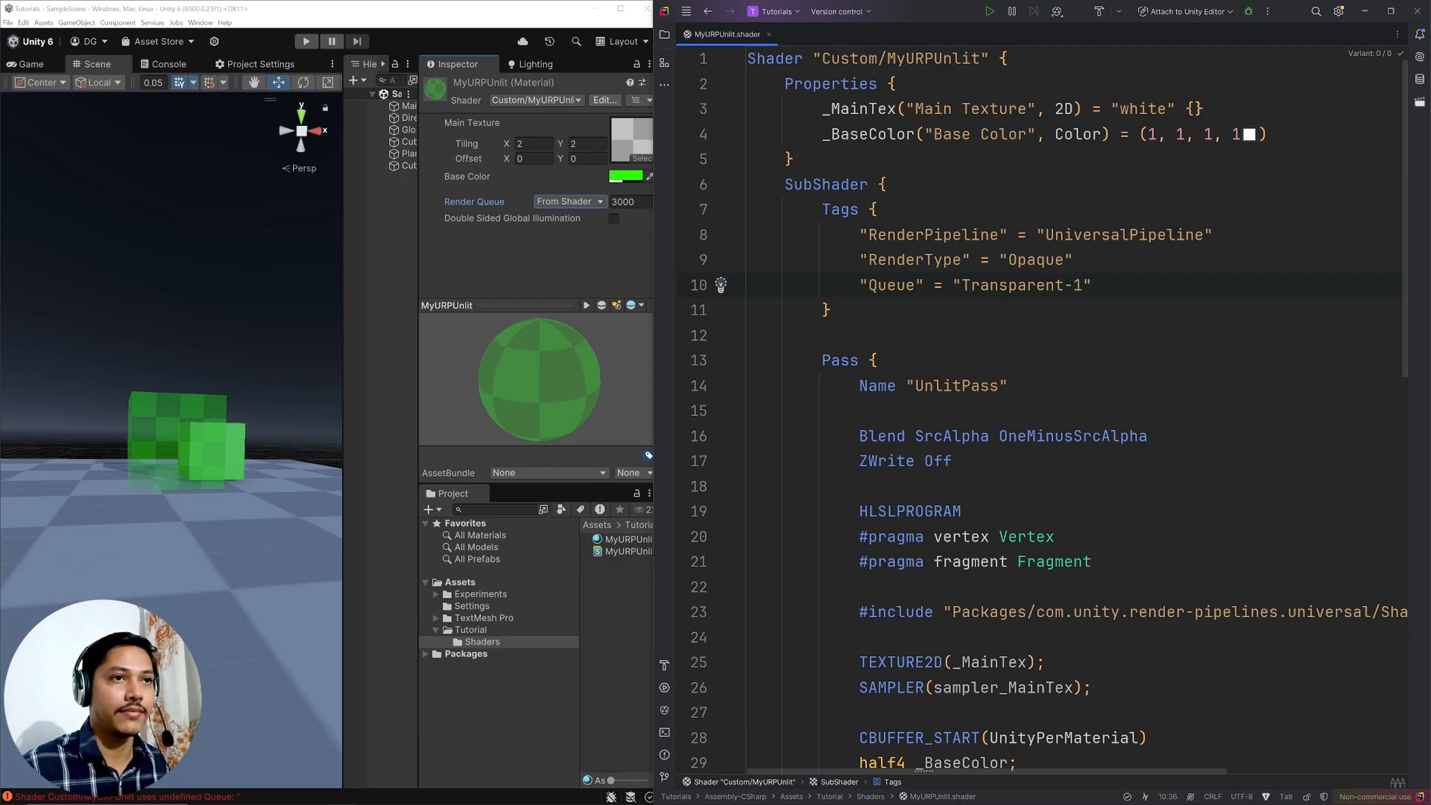
key("Backspace")
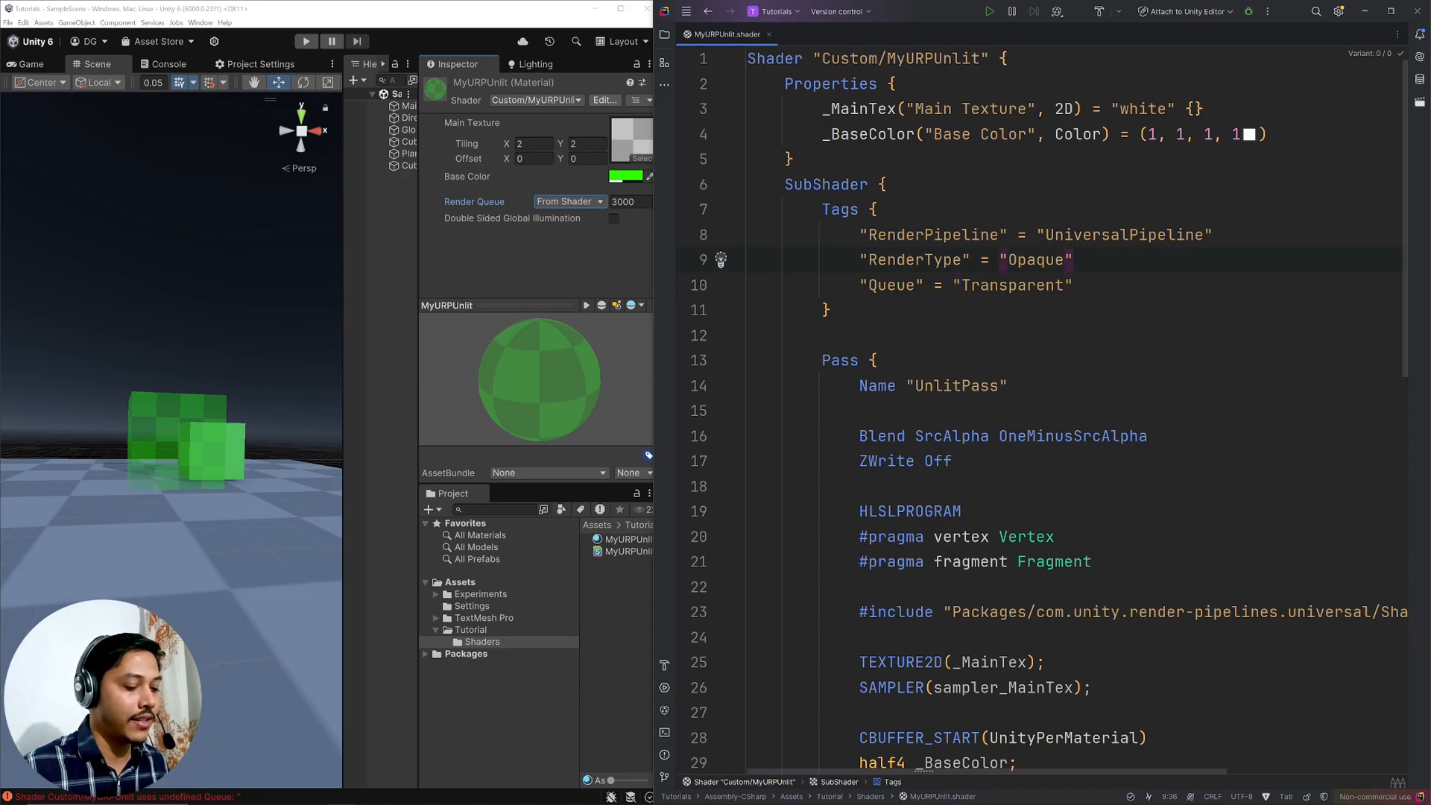
- Replace 'Opaque' with 'Transparent' in the RenderType tag
double_click(1034, 260)
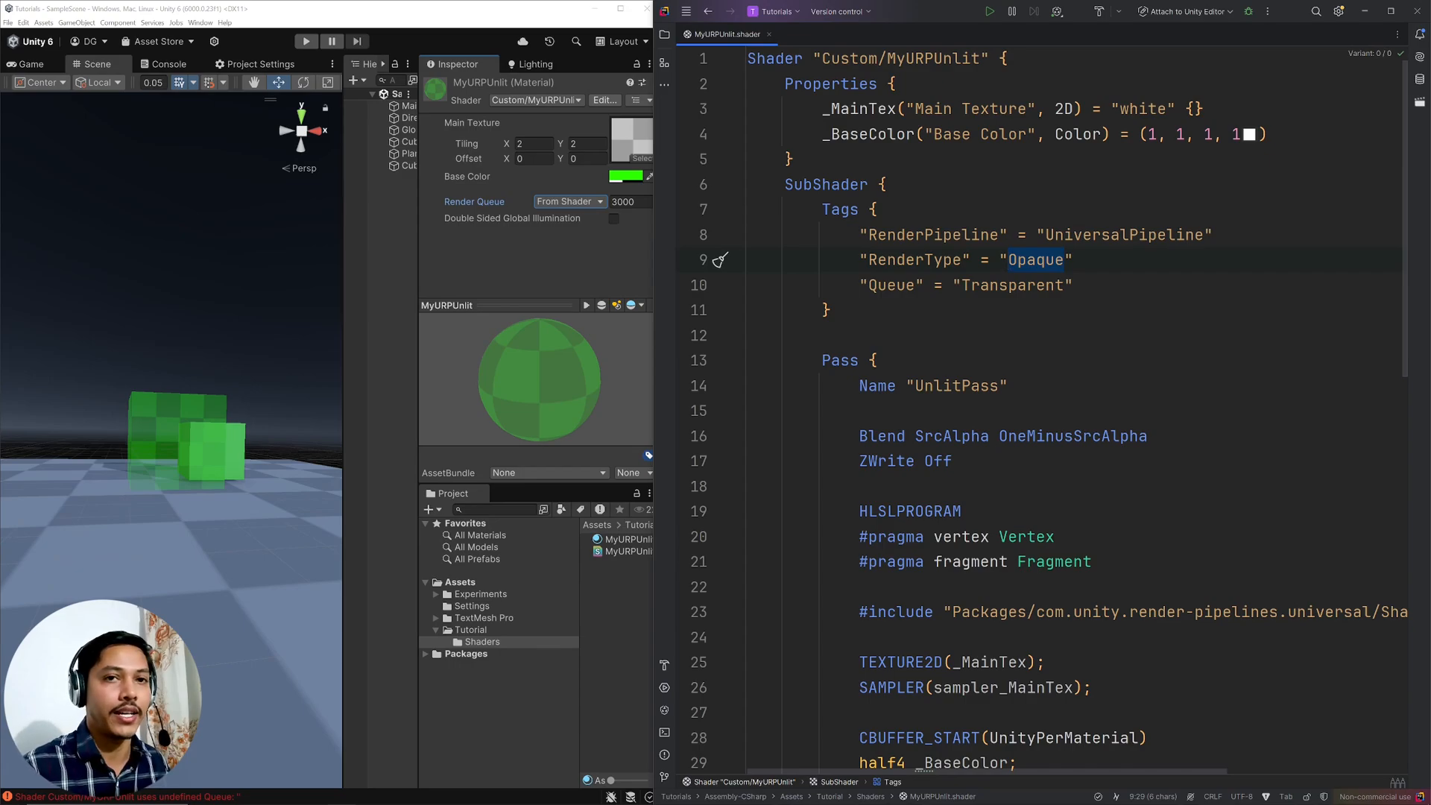
type("T")
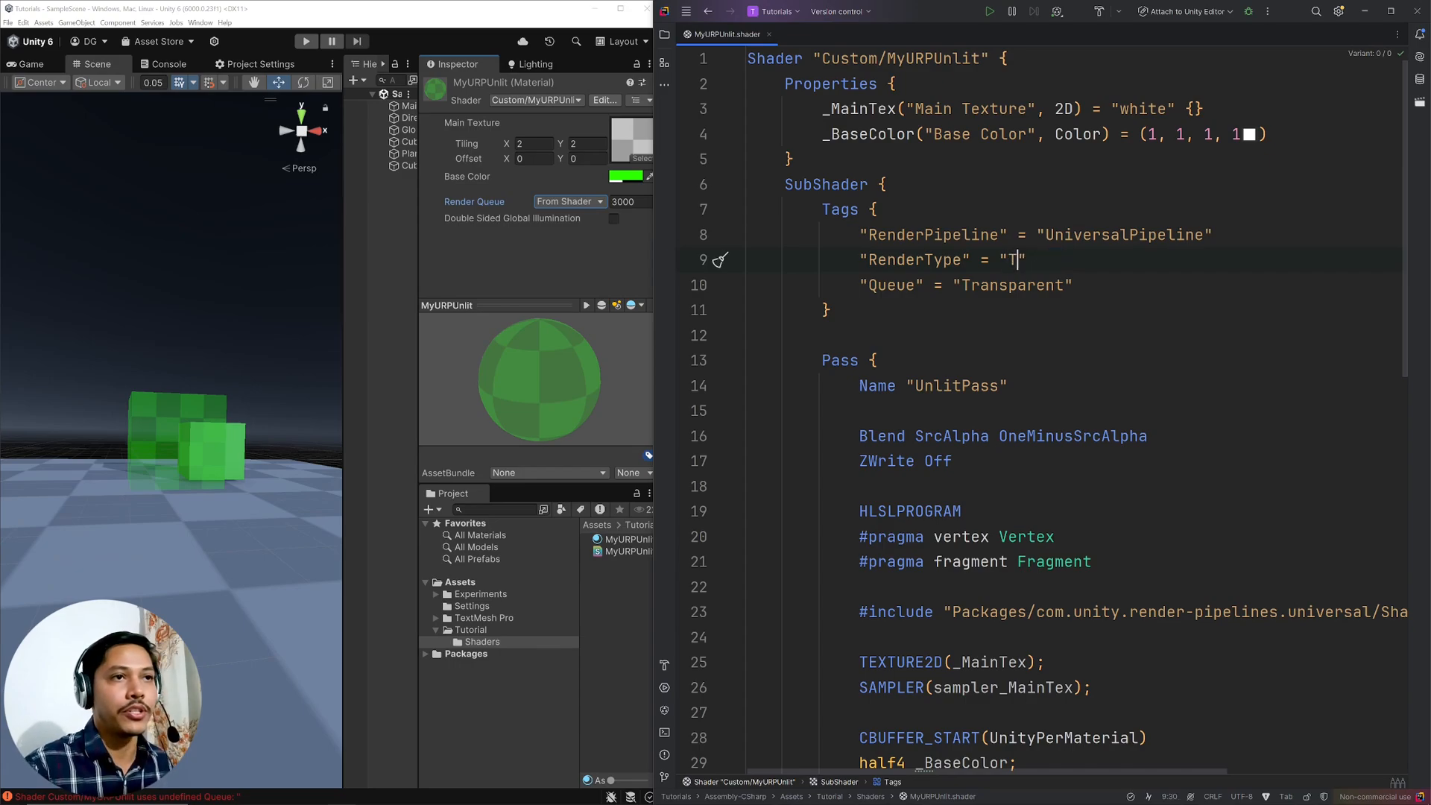
type("ransparent")
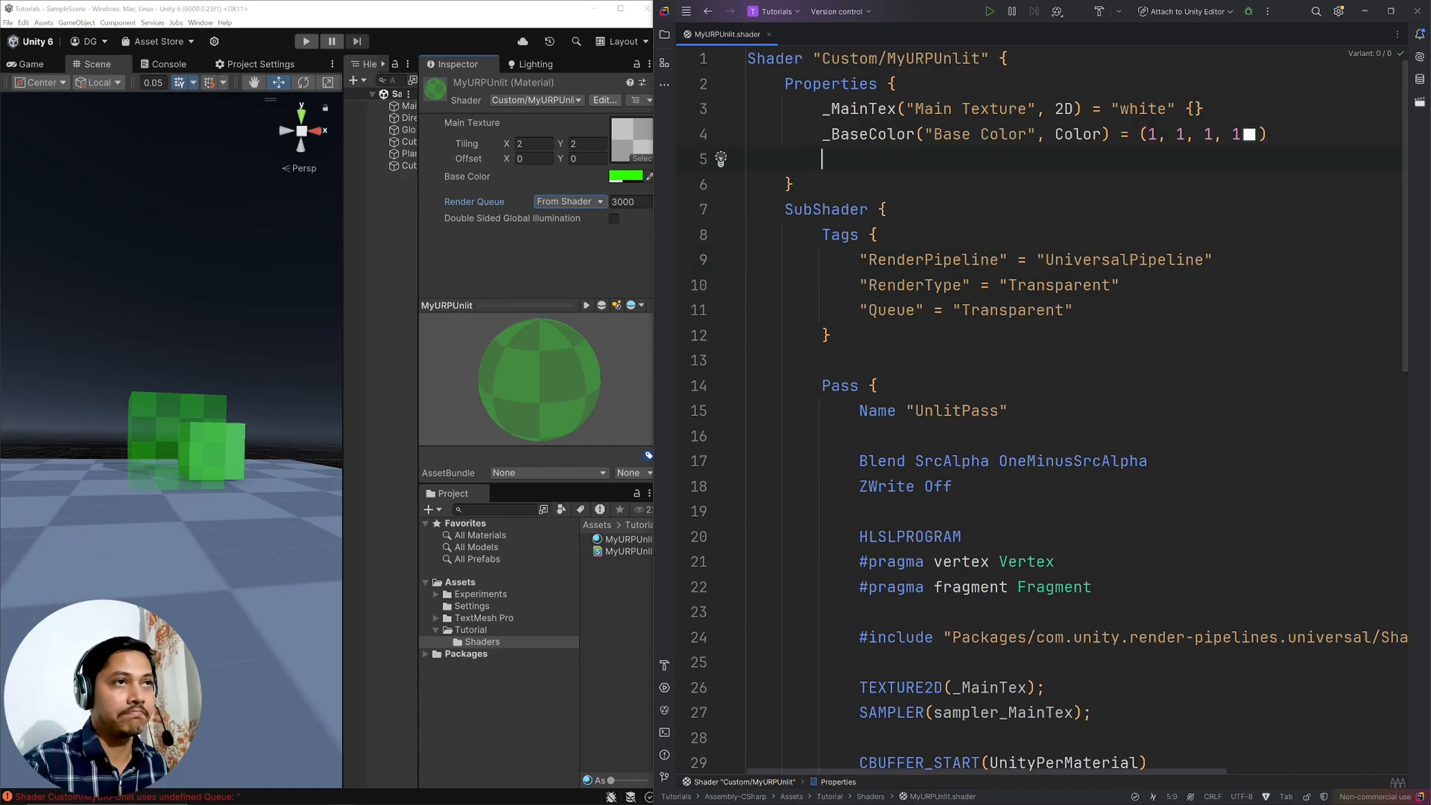
- Add _CutOff "Alpha Cutoff" Range(0., 1.) = .5, then test the cutoff at 0 and 1
type("_CutOff(\"")
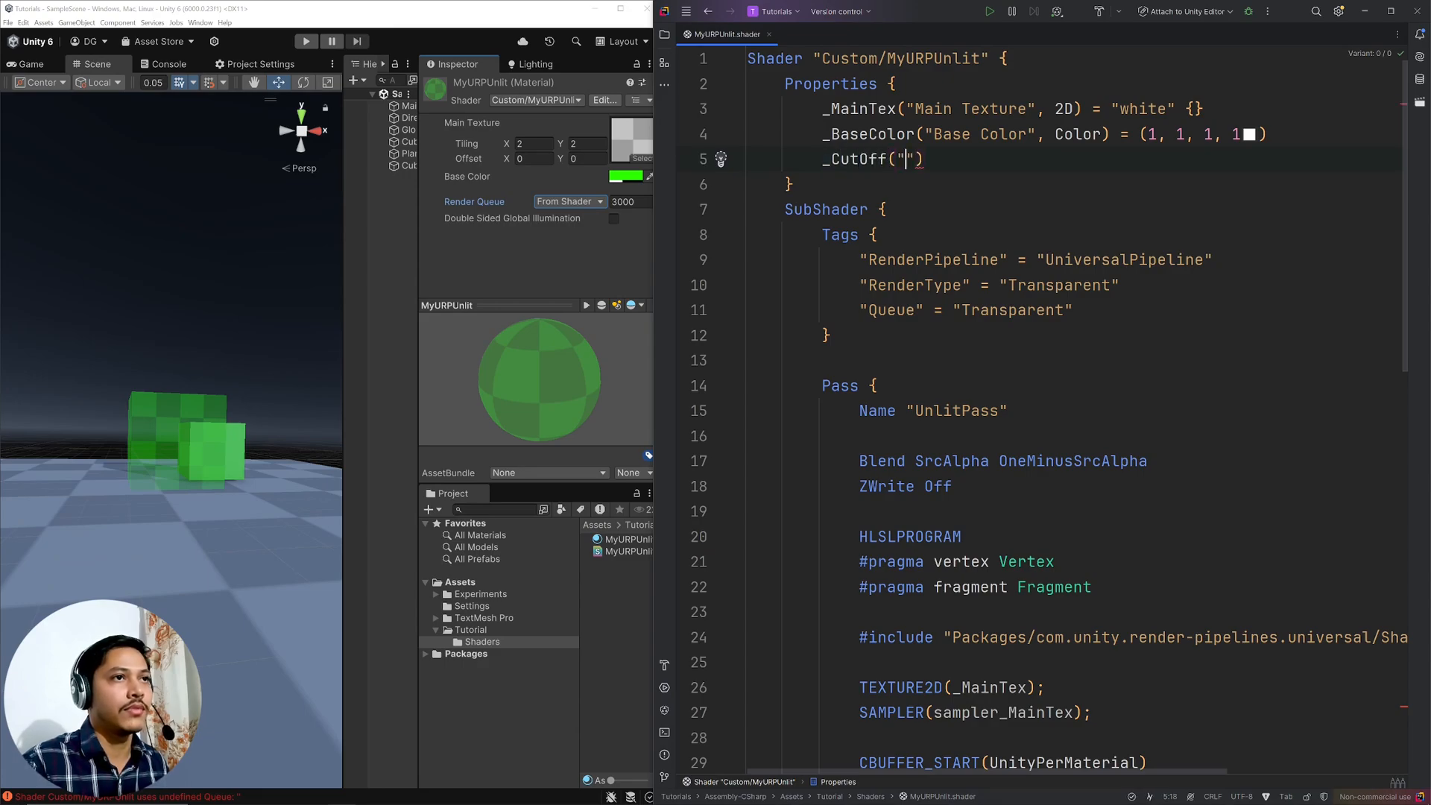
type("Alpha Cutoff")
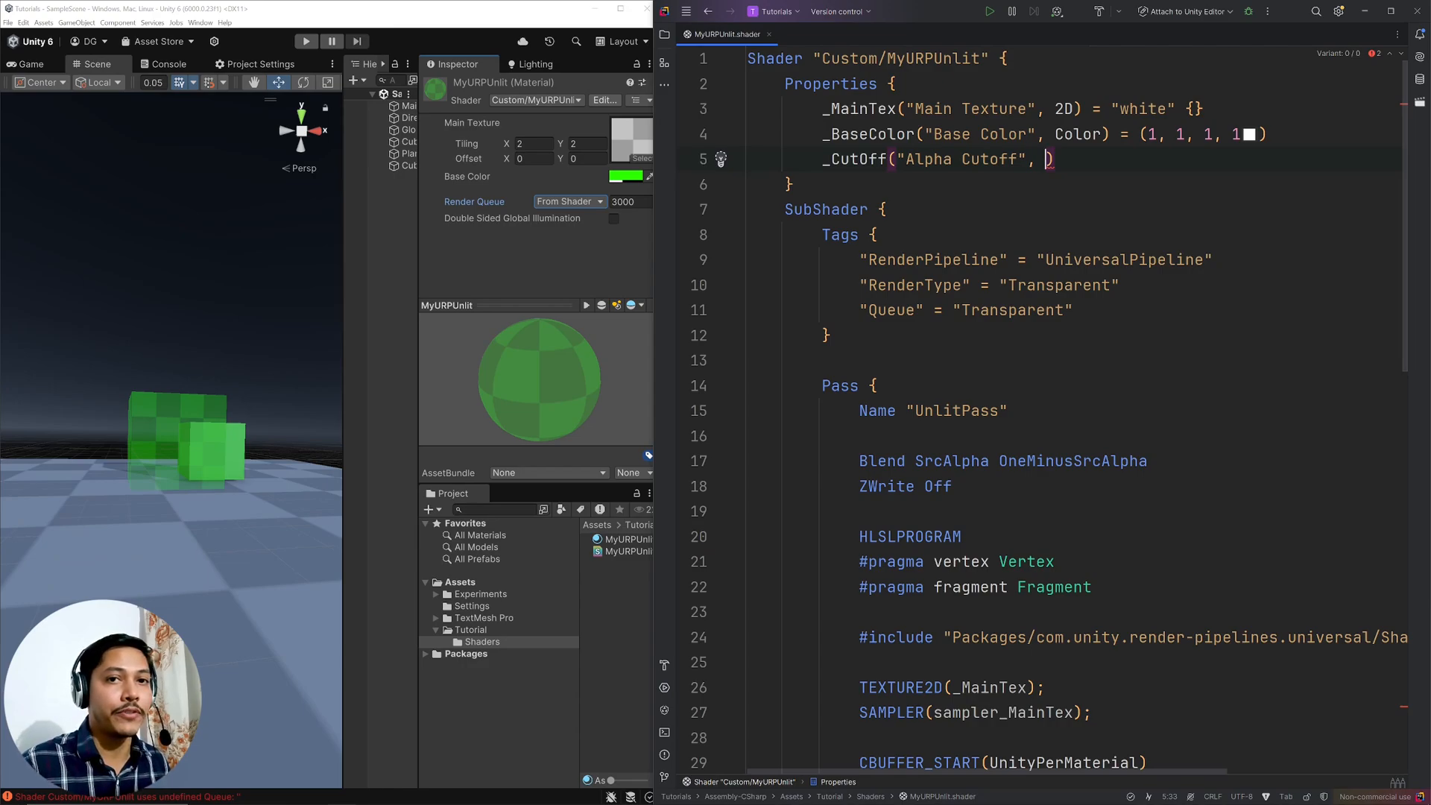
type("Range(0")
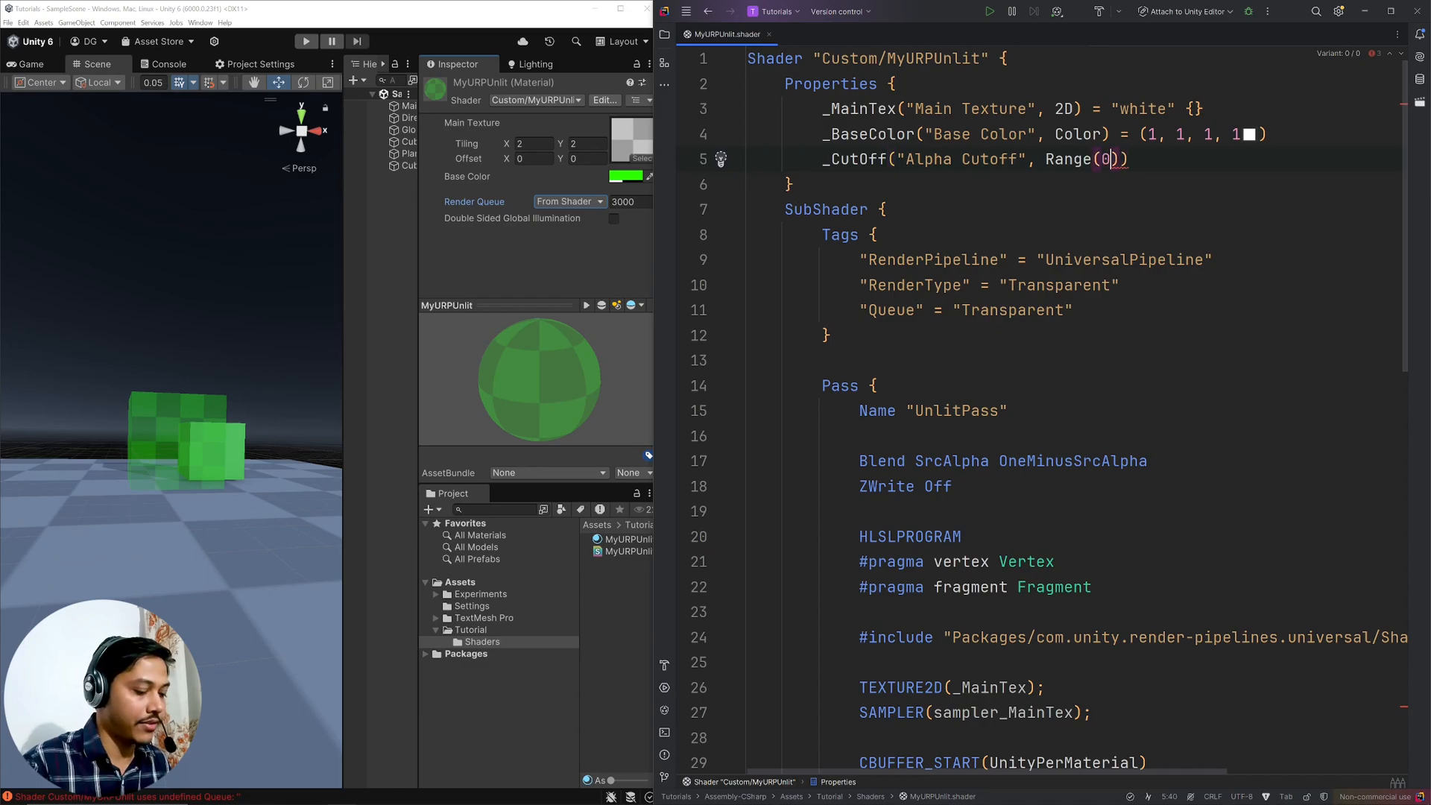
type("., 1.")
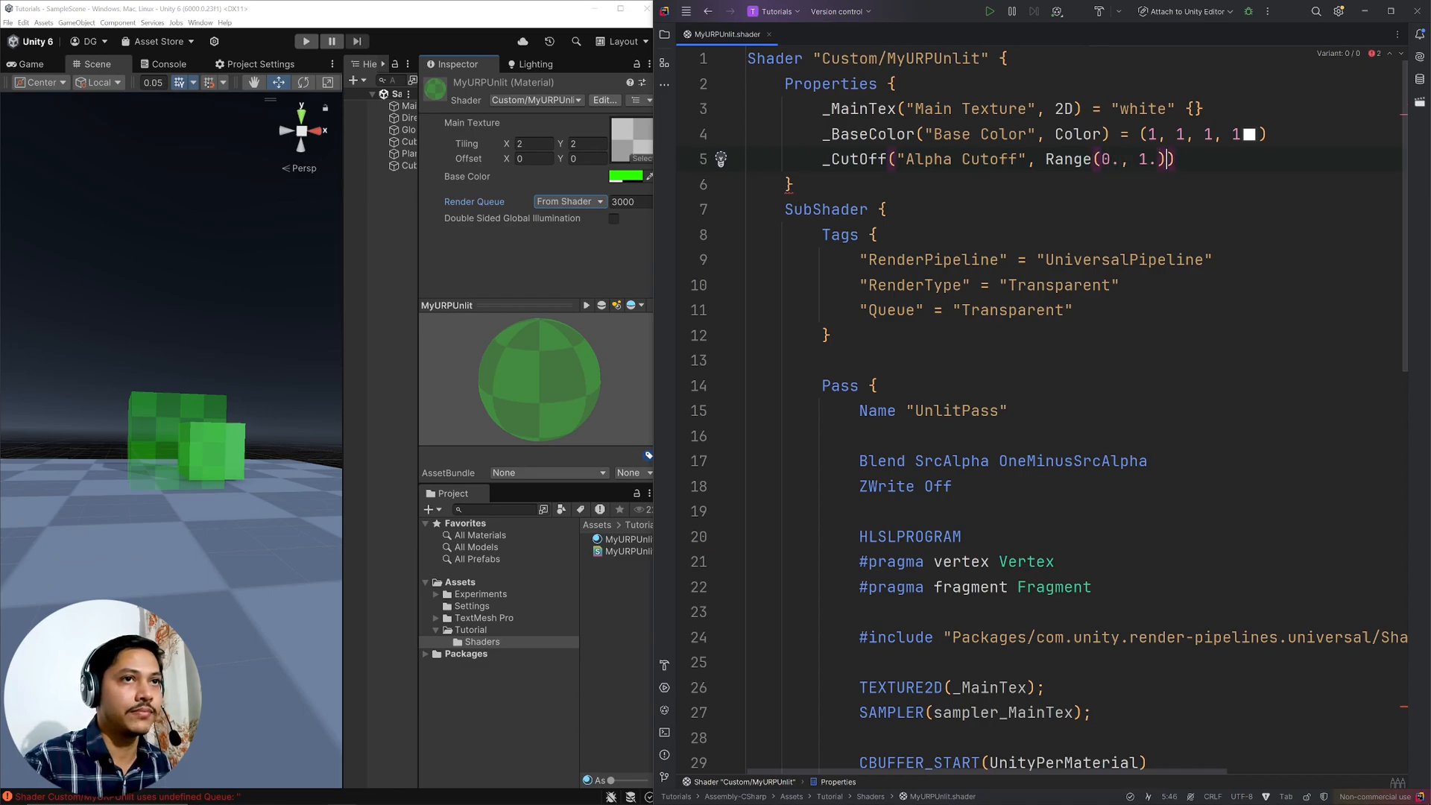
type("=")
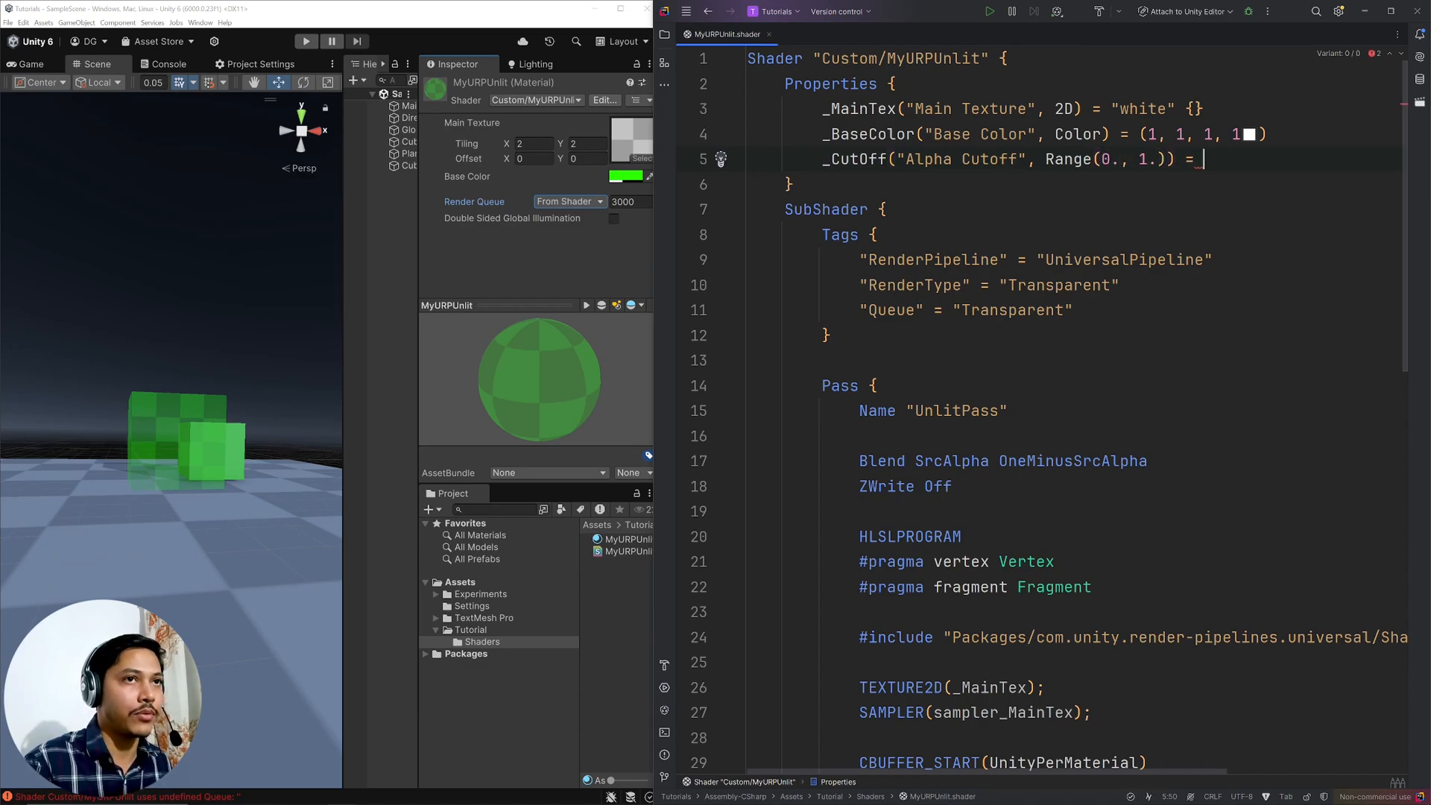
type(".5")
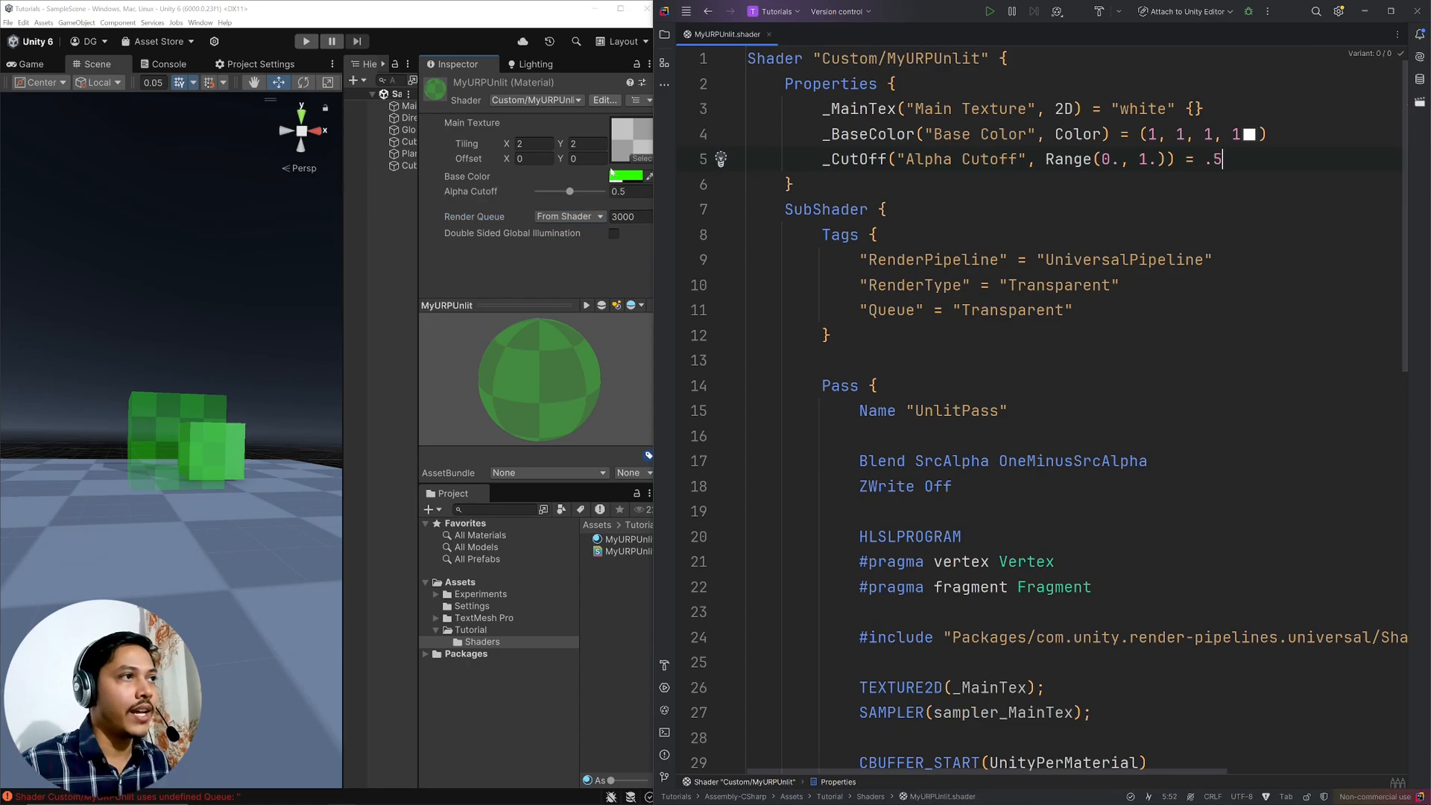
left_click_drag(570, 190, 537, 191)
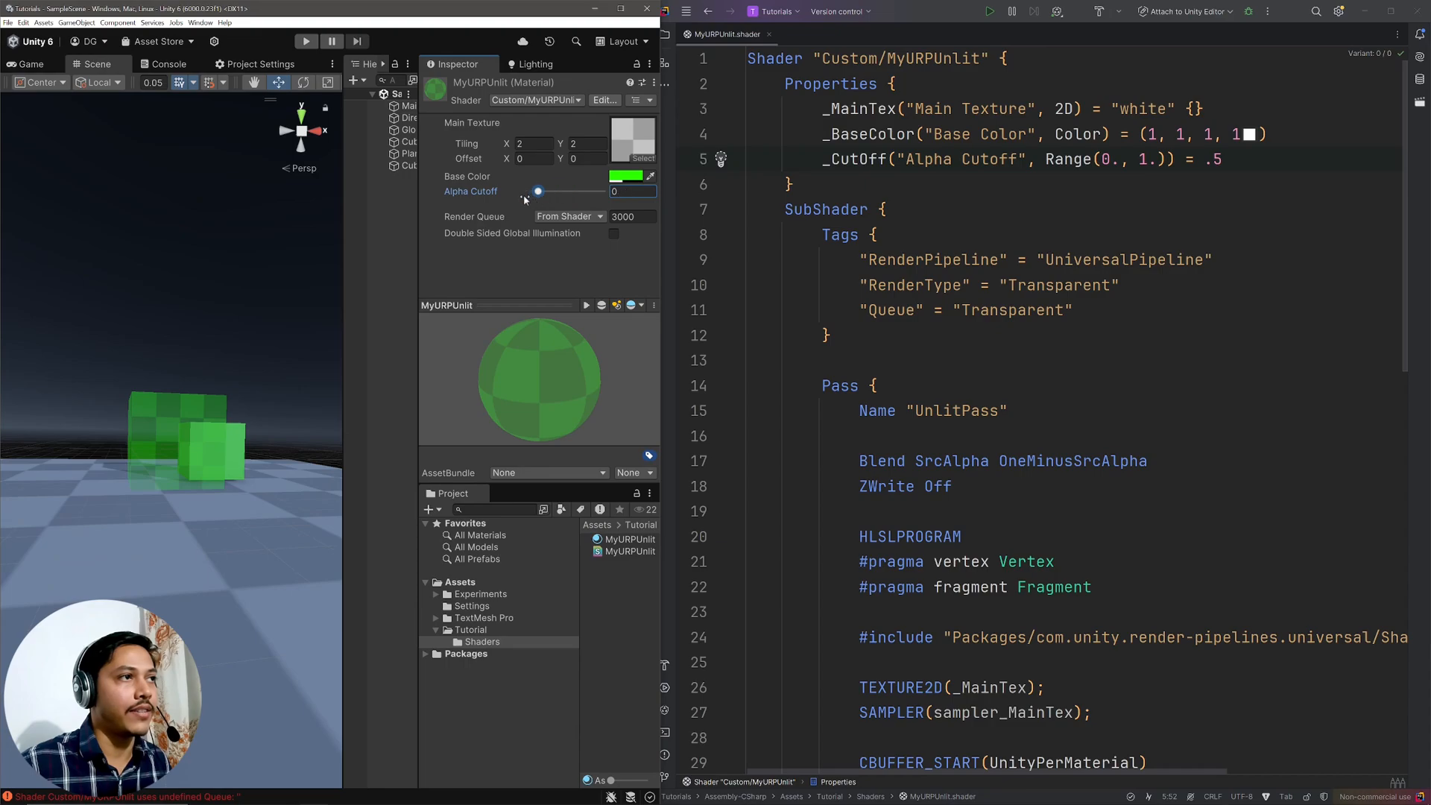
left_click_drag(537, 192, 601, 192)
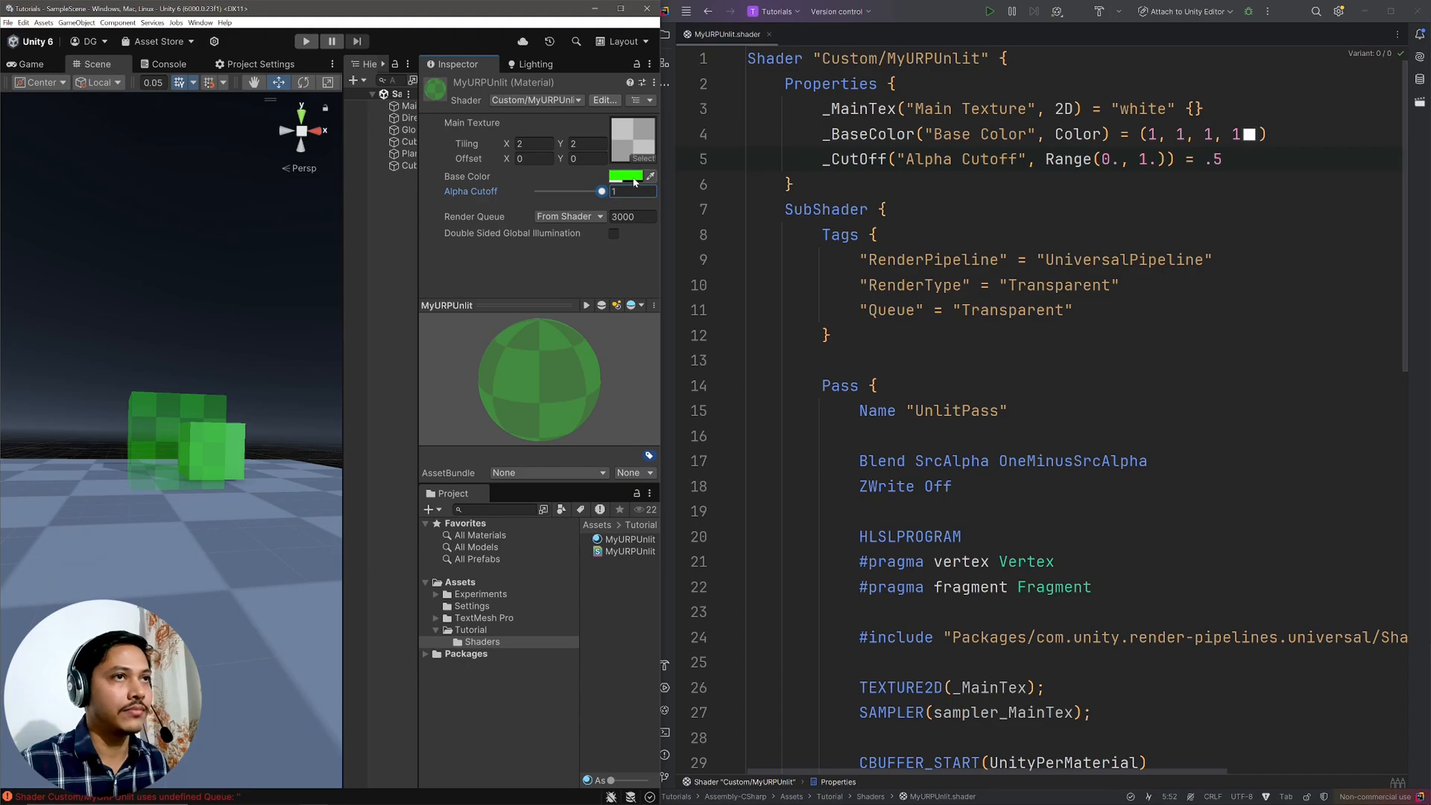
- Give the material the Default-Particle main texture and a white Base Color
left_click(631, 134)
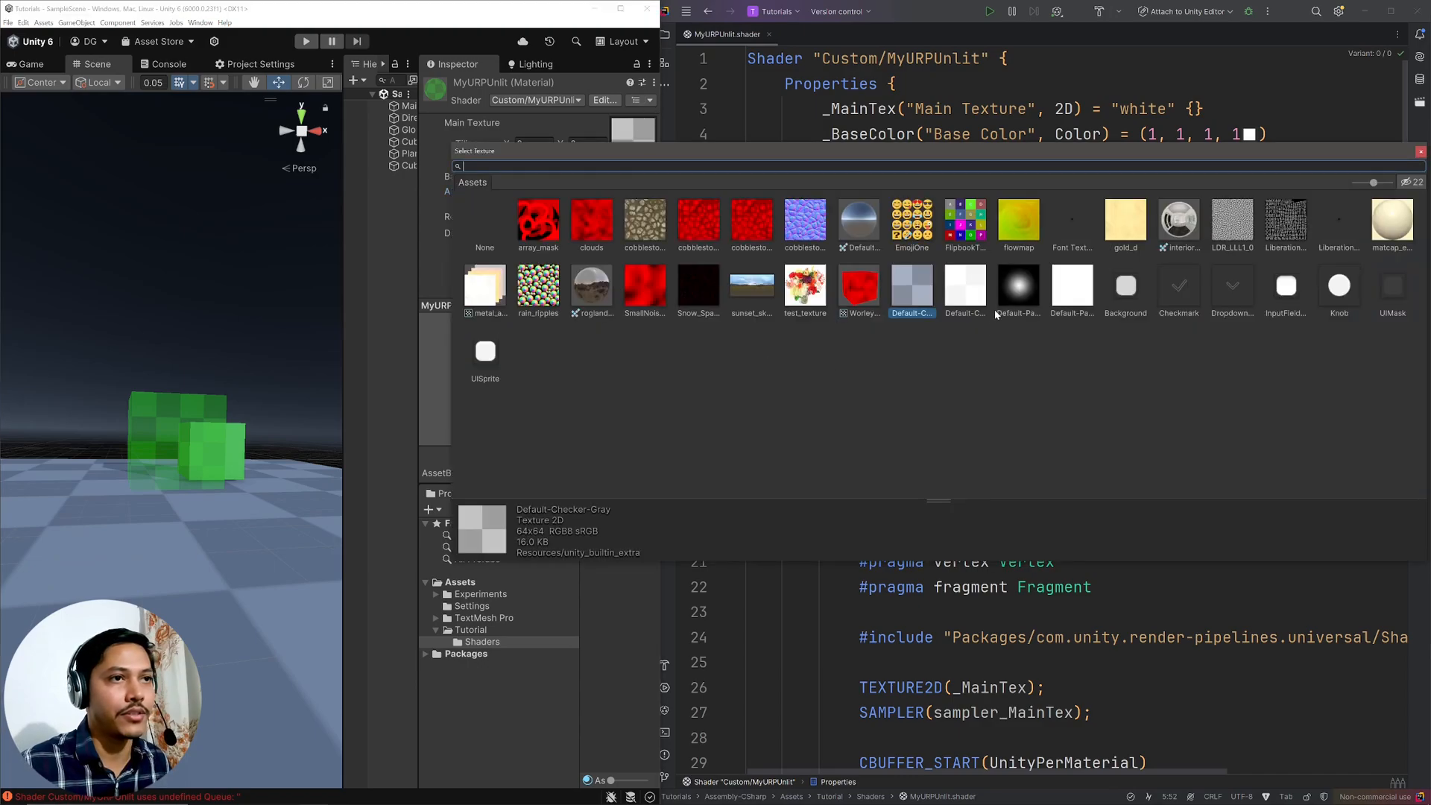
left_click(1019, 288)
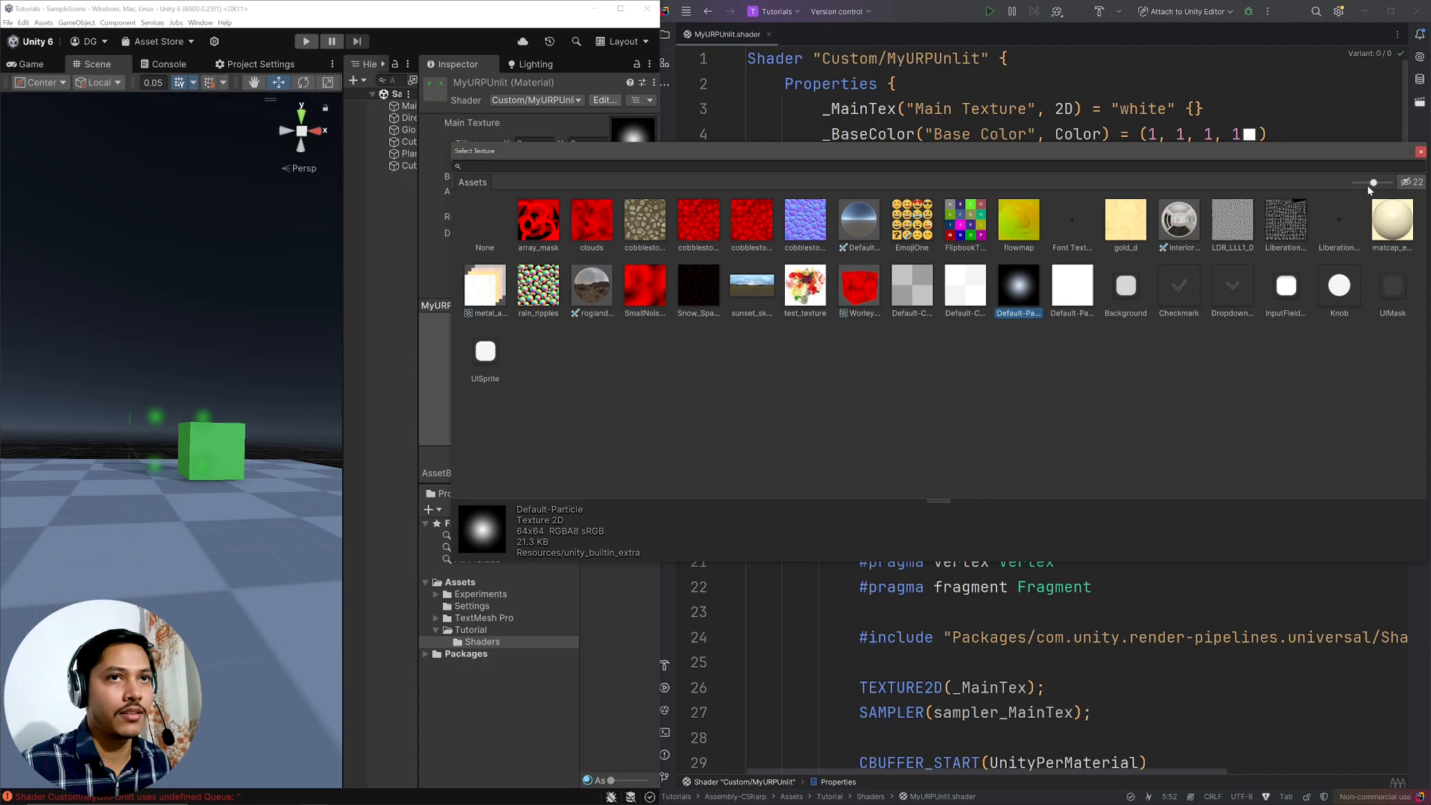
left_click(619, 176)
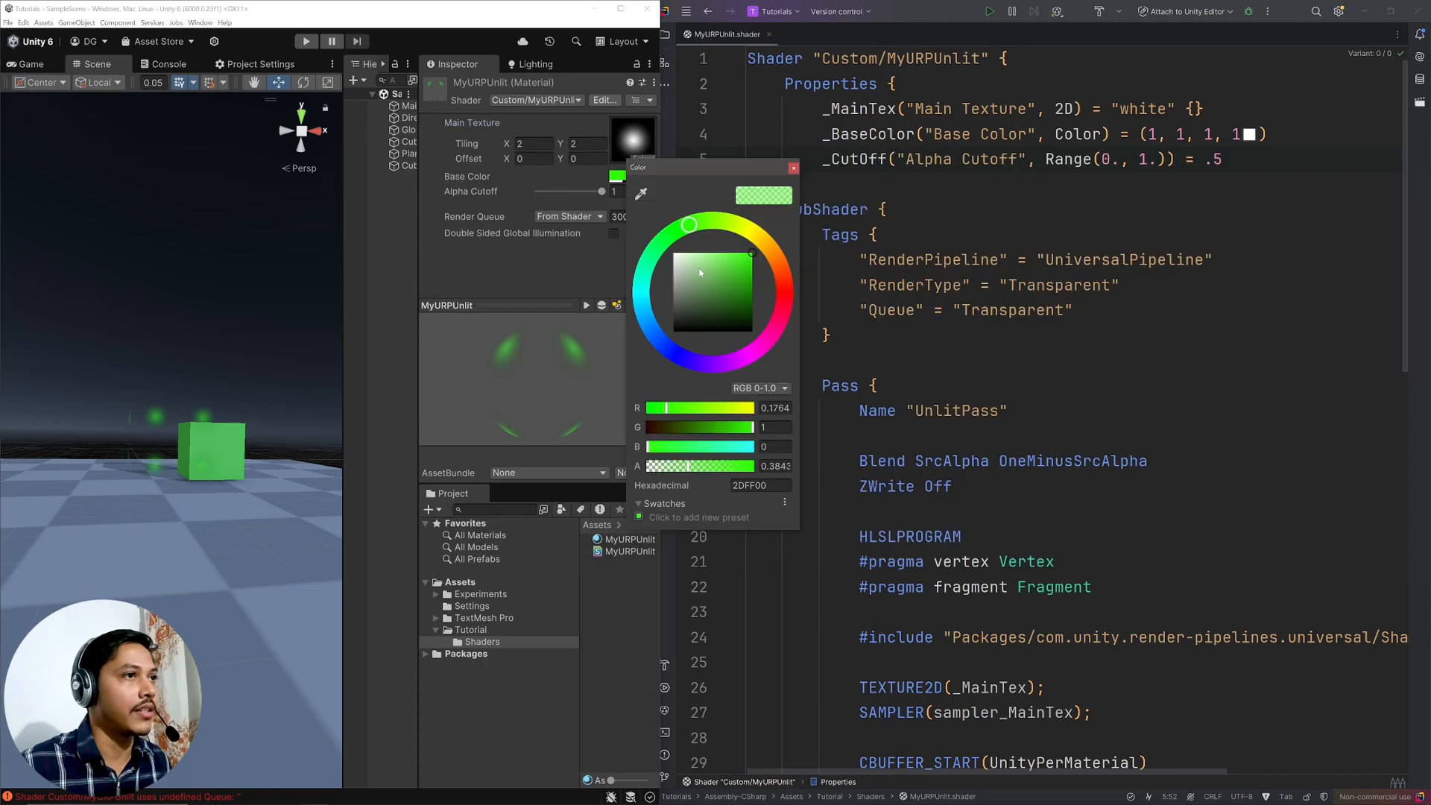
left_click(793, 168)
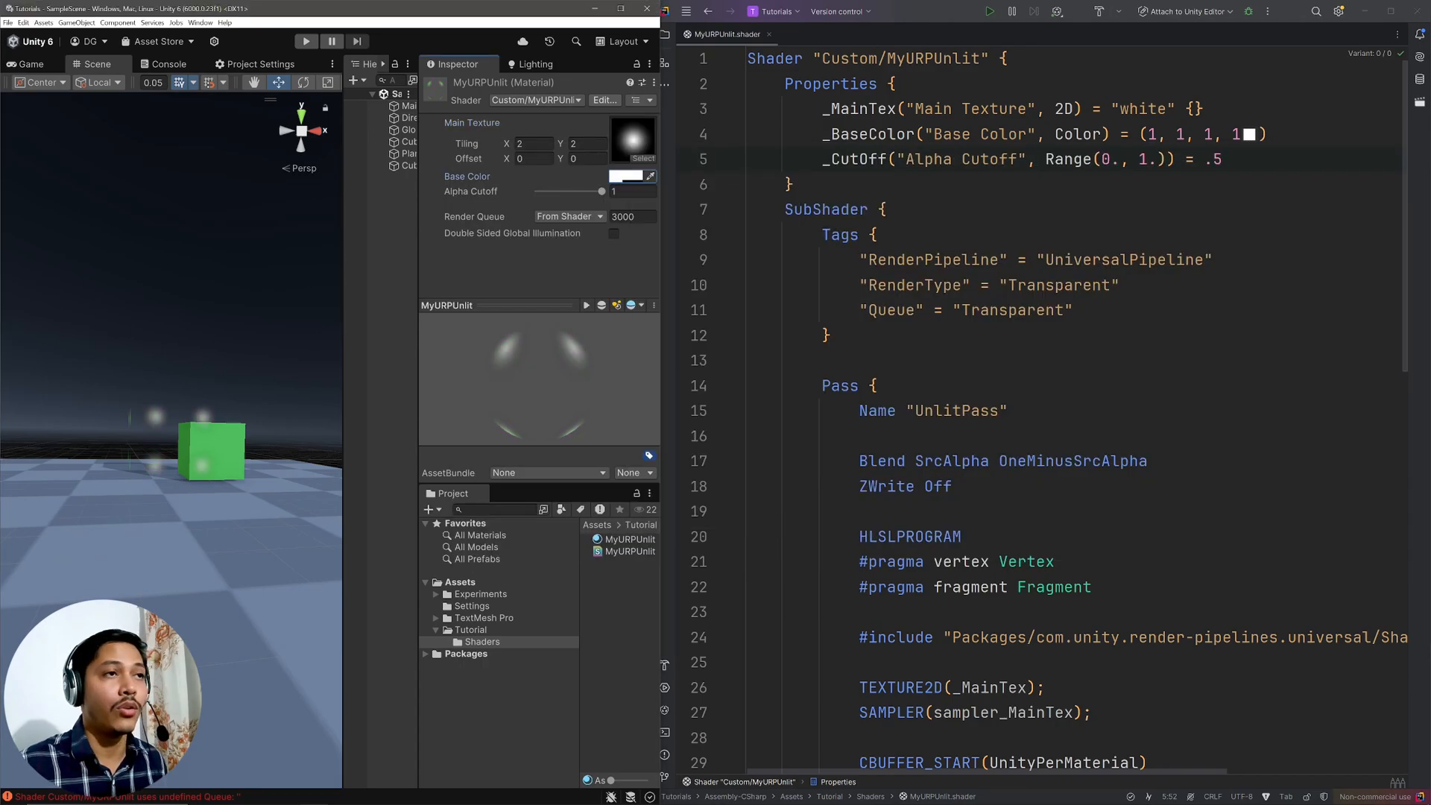
double_click(854, 159)
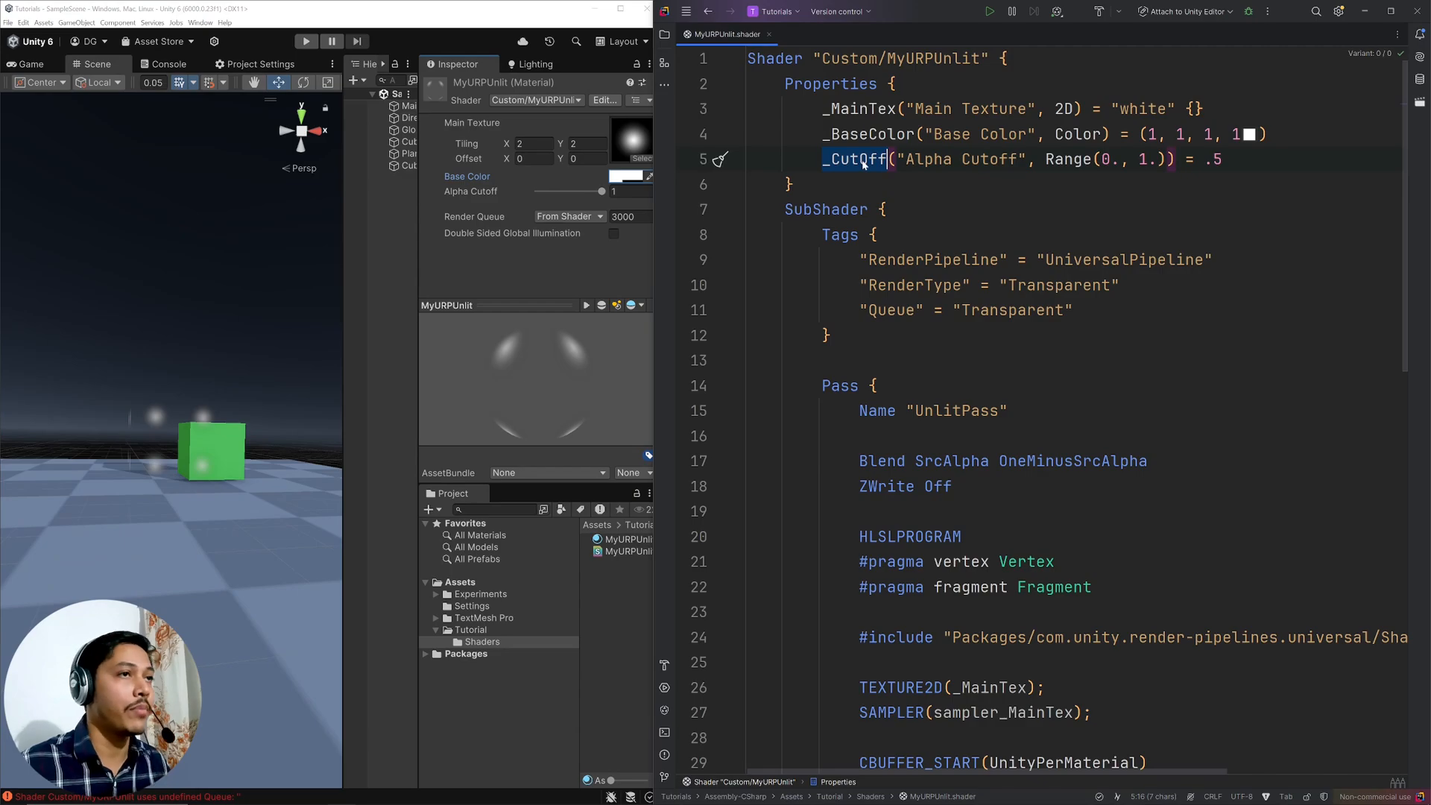
- Declare 'float _CutOff;' after _MainTex_ST in the UnityPerMaterial CBUFFER
scroll("down", 3)
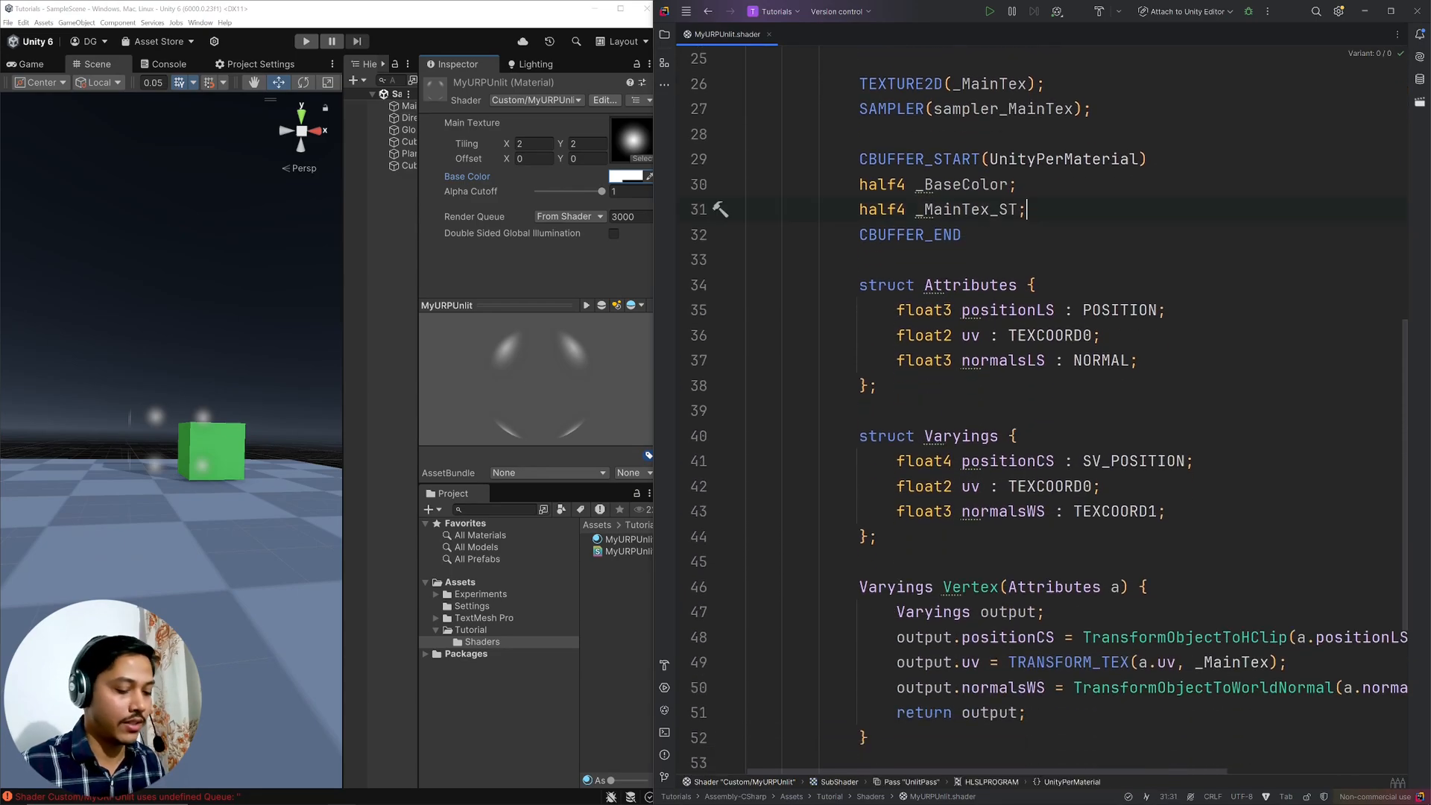
type("float")
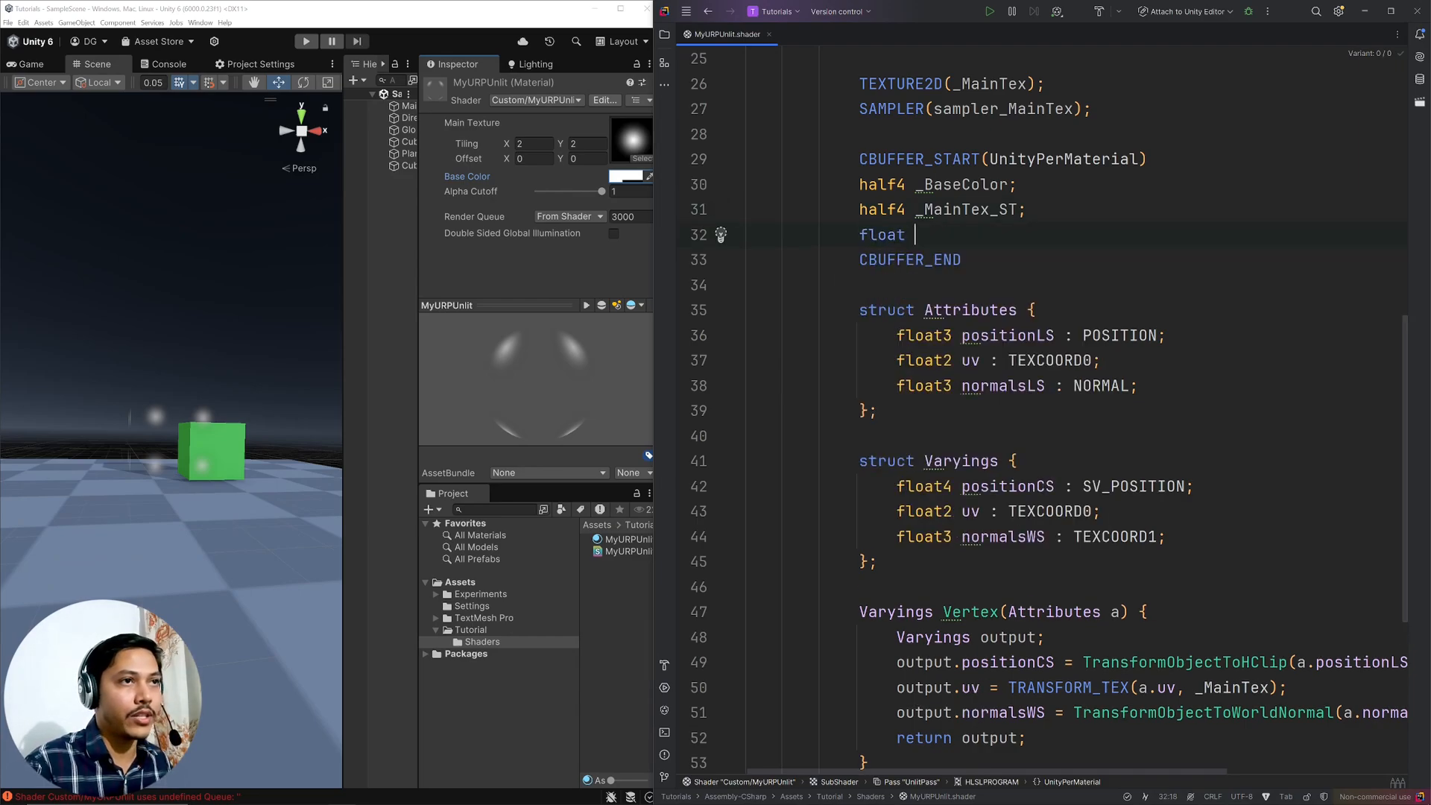
type("_")
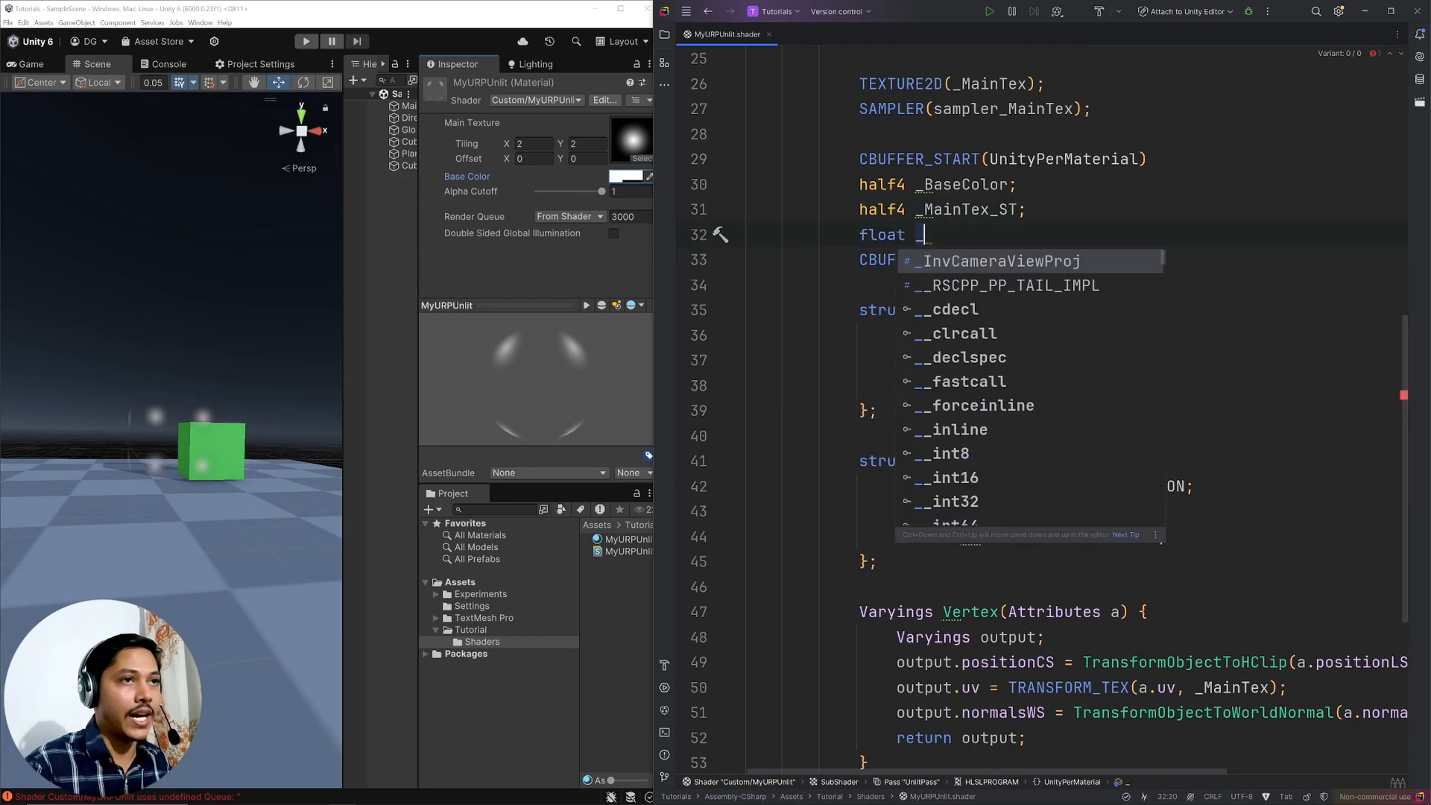
type("Cut")
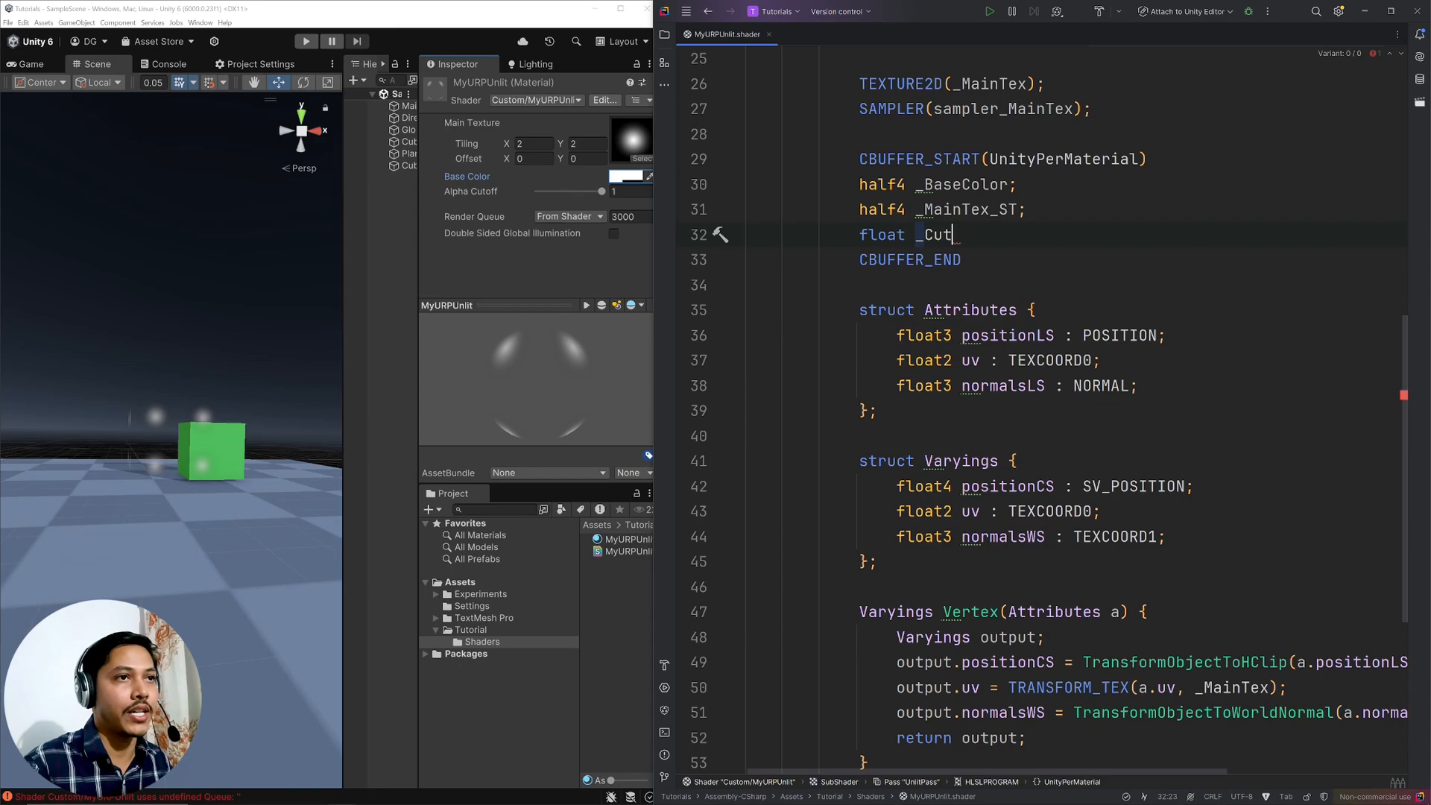
type("Off;")
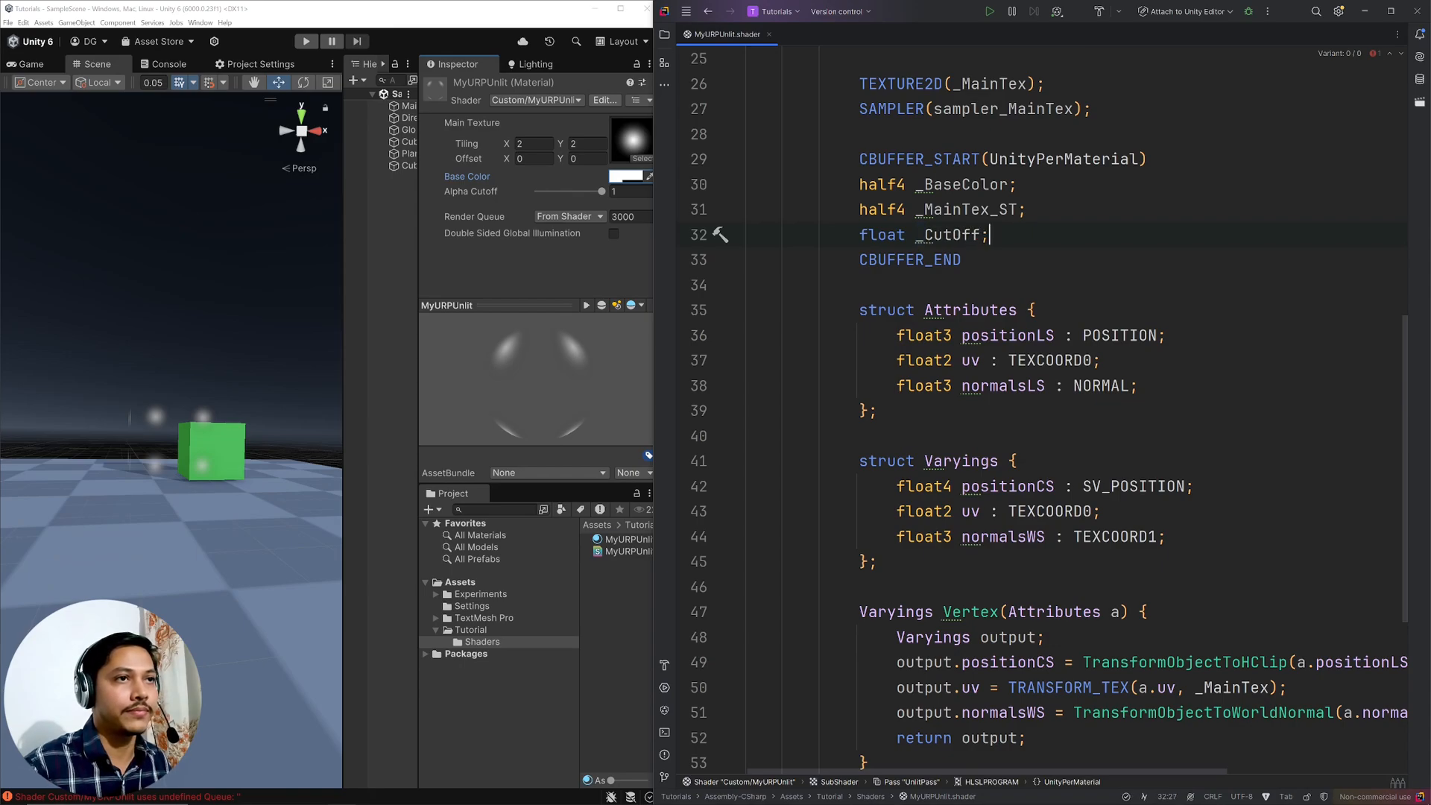
scroll("down", 3)
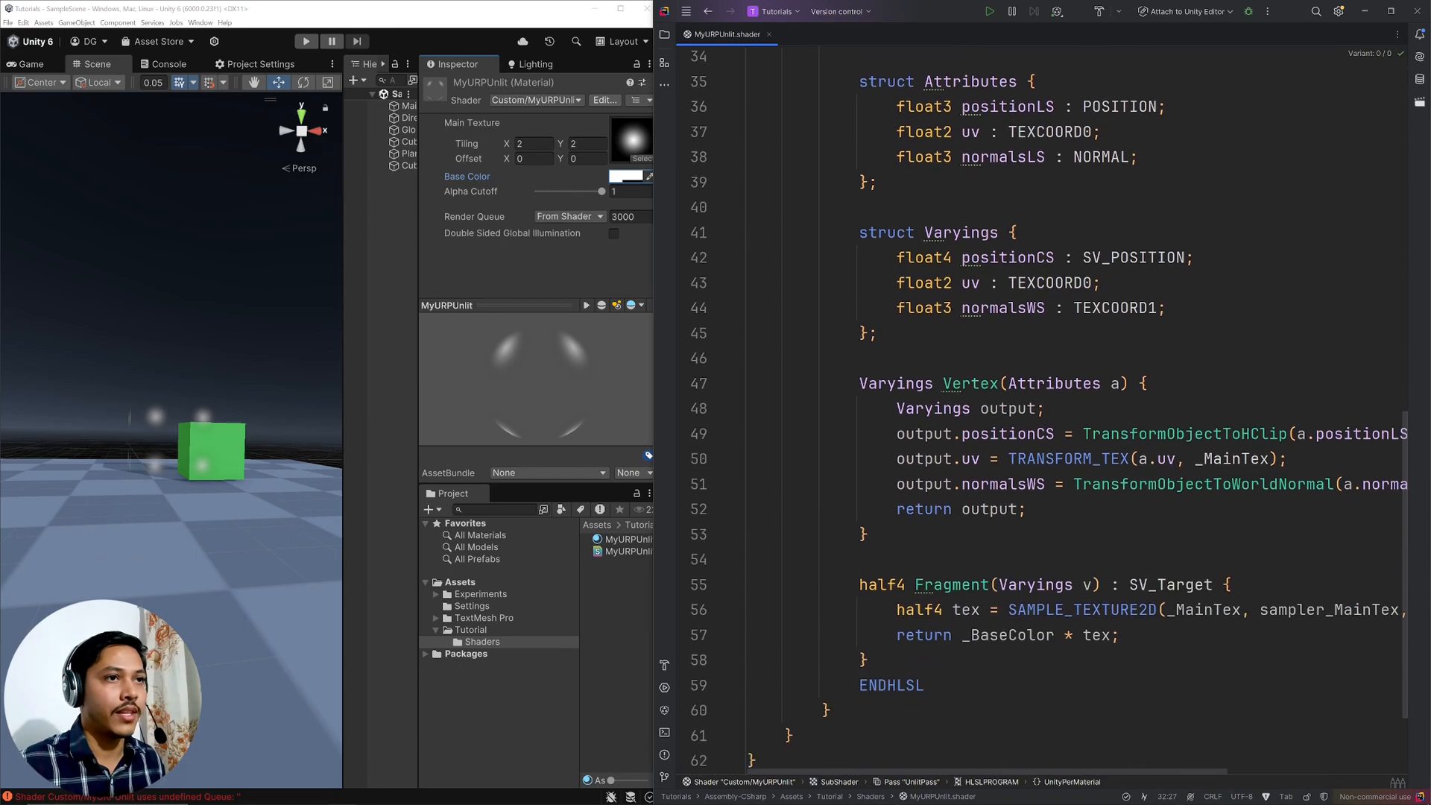
scroll("down", 3)
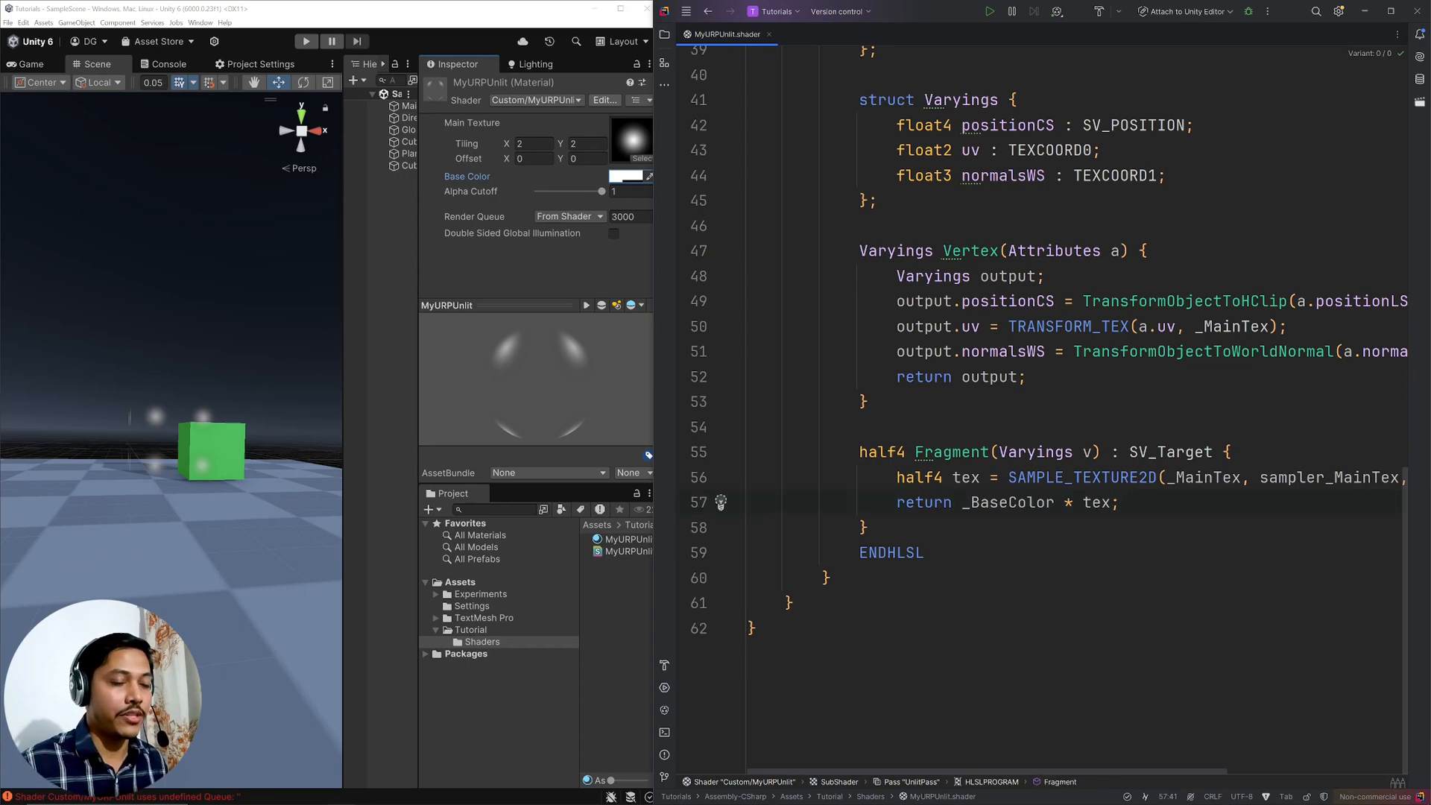
- Add 'clip(_BaseColor.a * tex.a - _CutOff);' after the SAMPLE_TEXTURE2D line
key("enter")
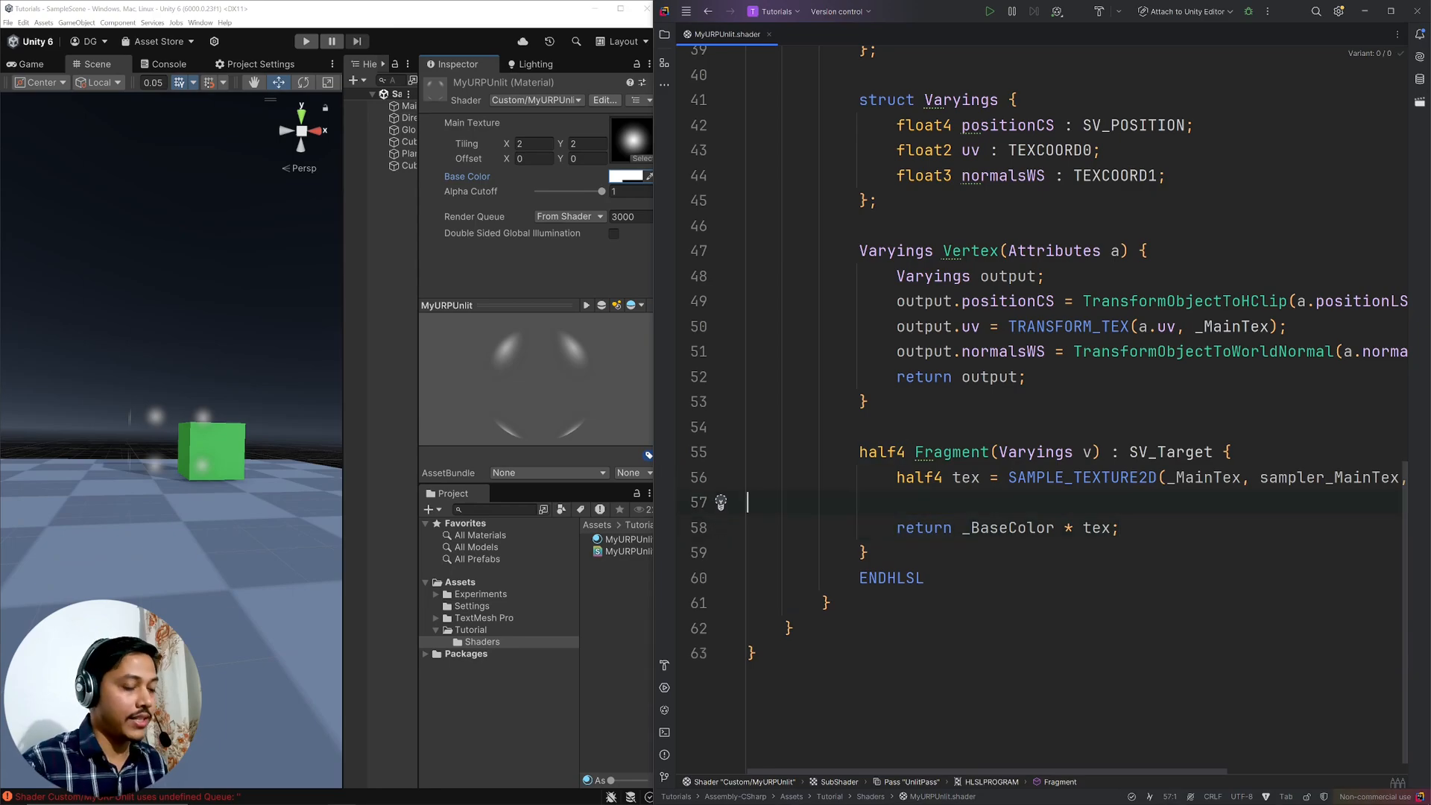
type("_ba")
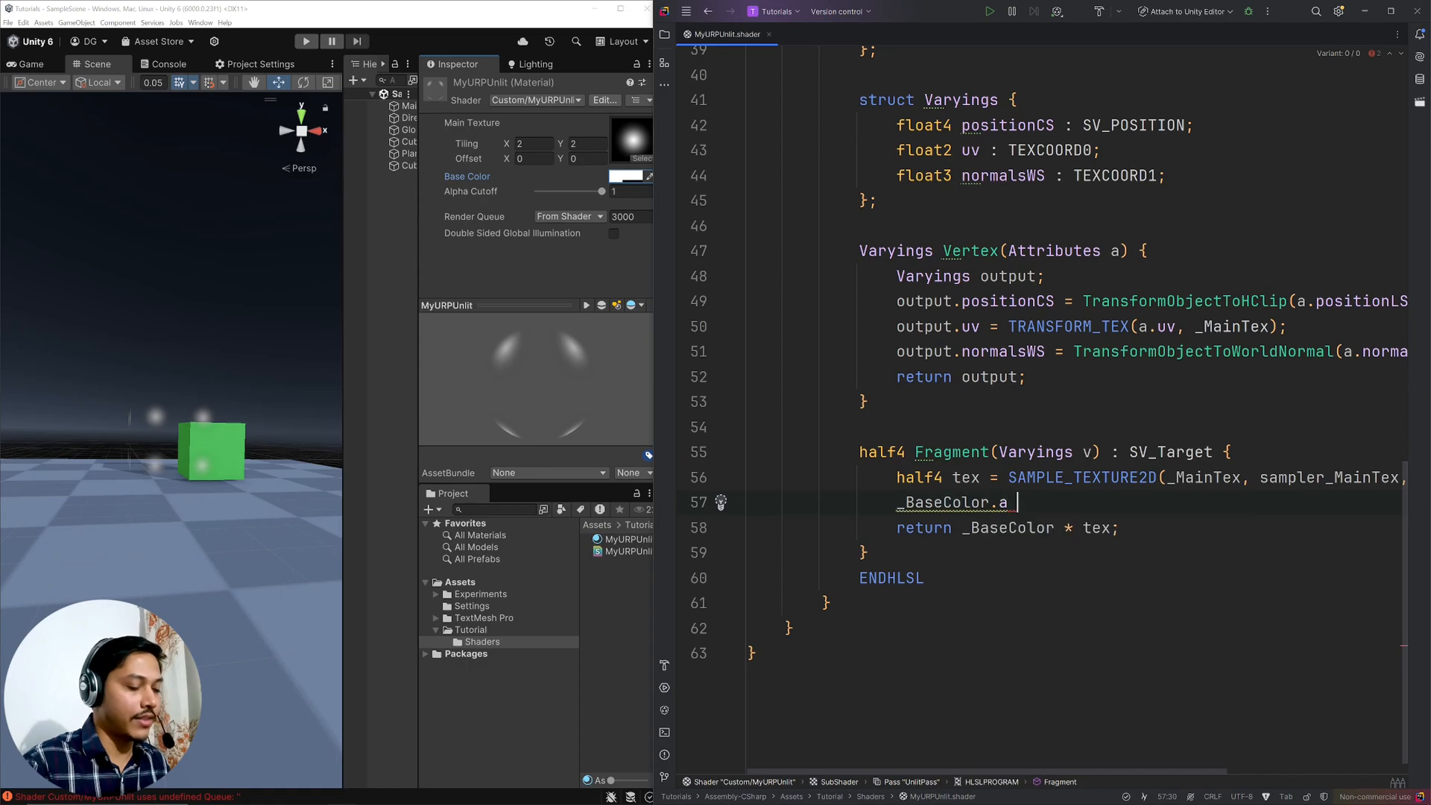
type("* tex.a")
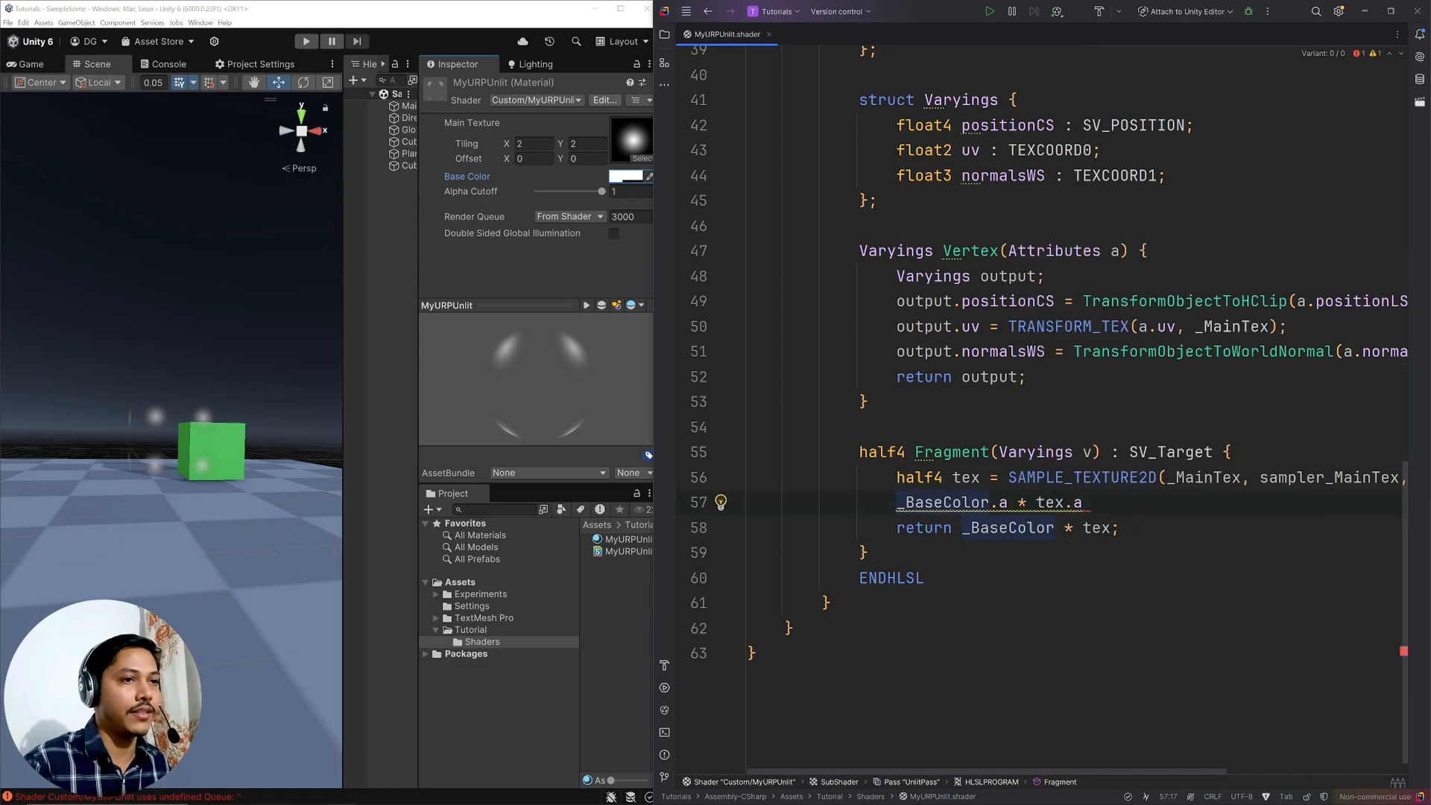
type("clip(")
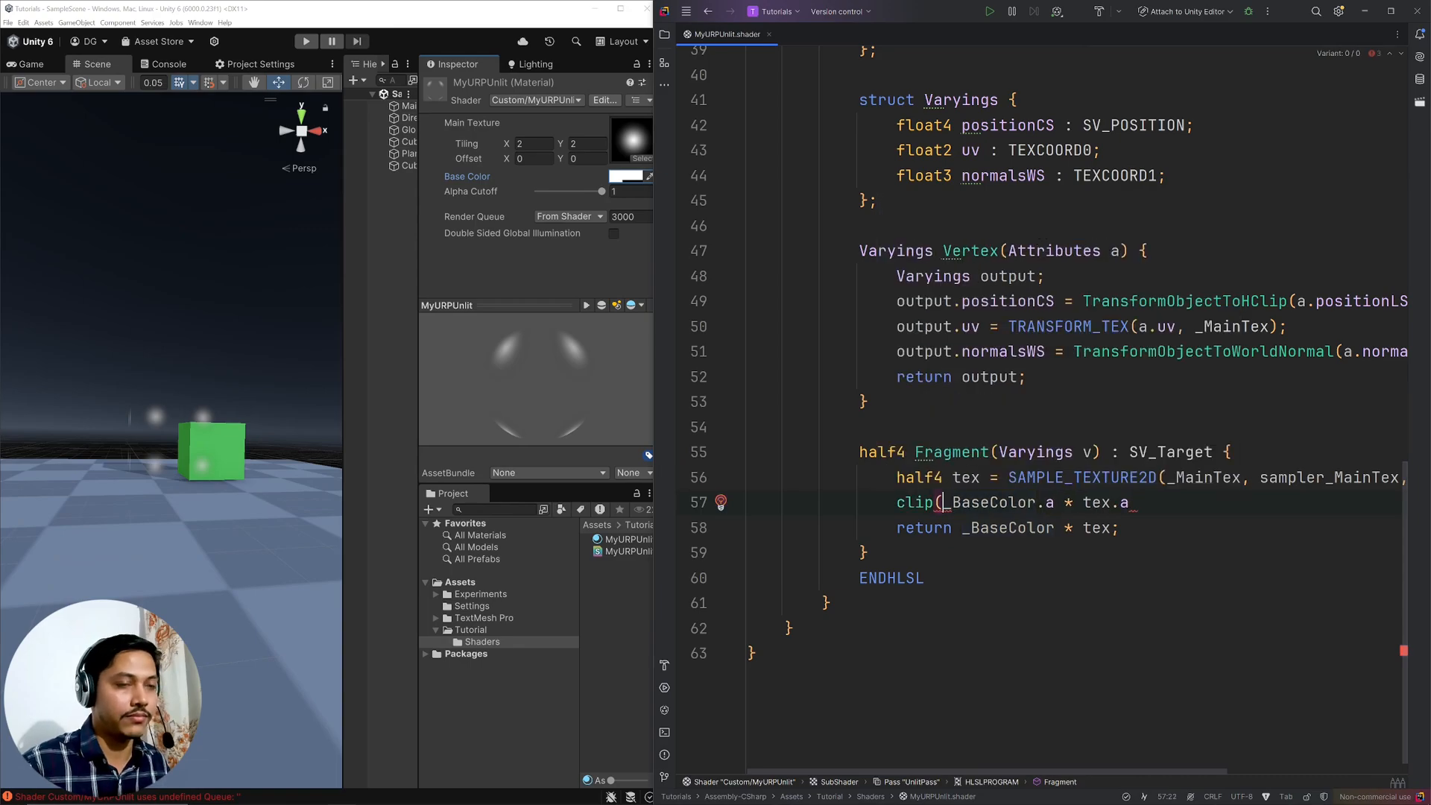
type("-")
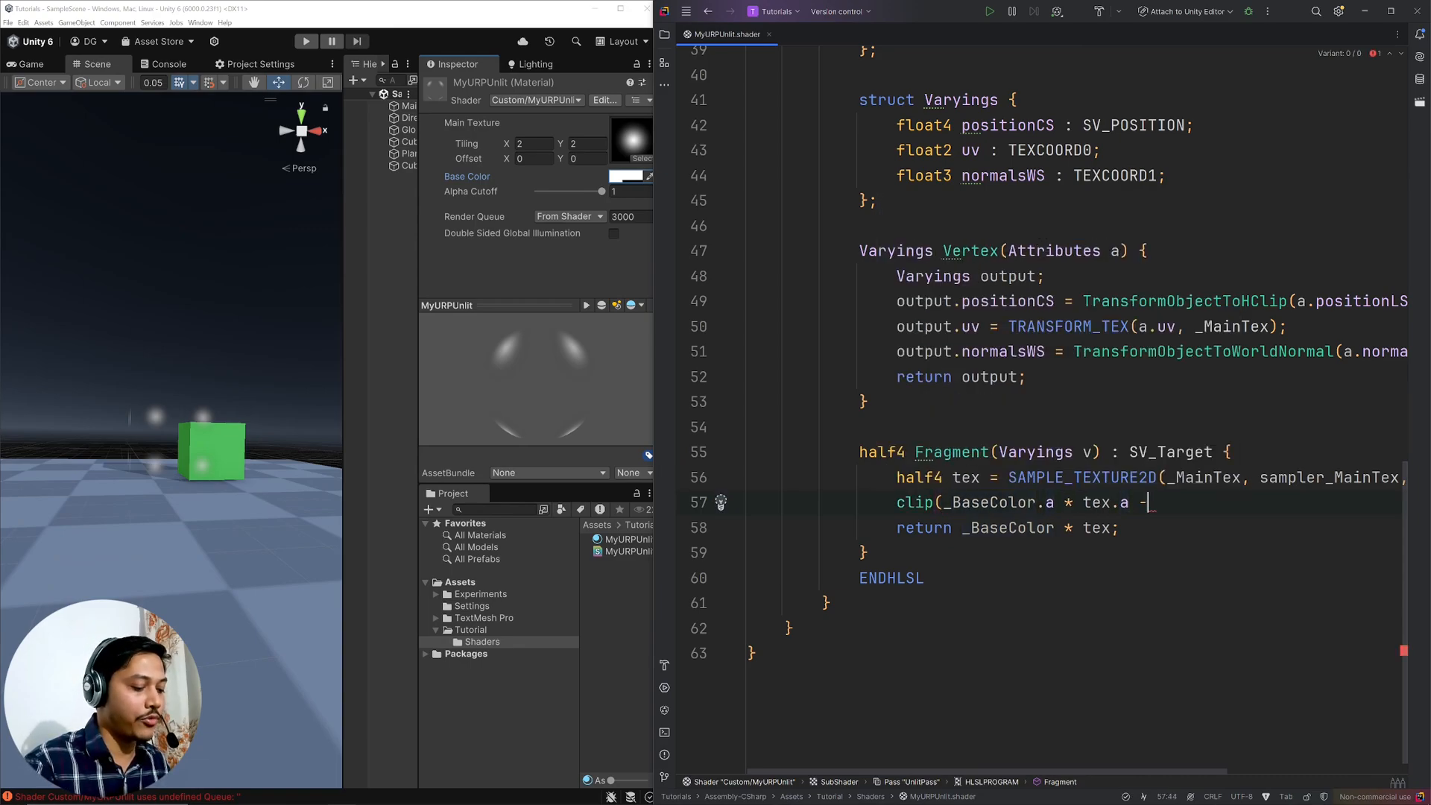
type("_CutOff")
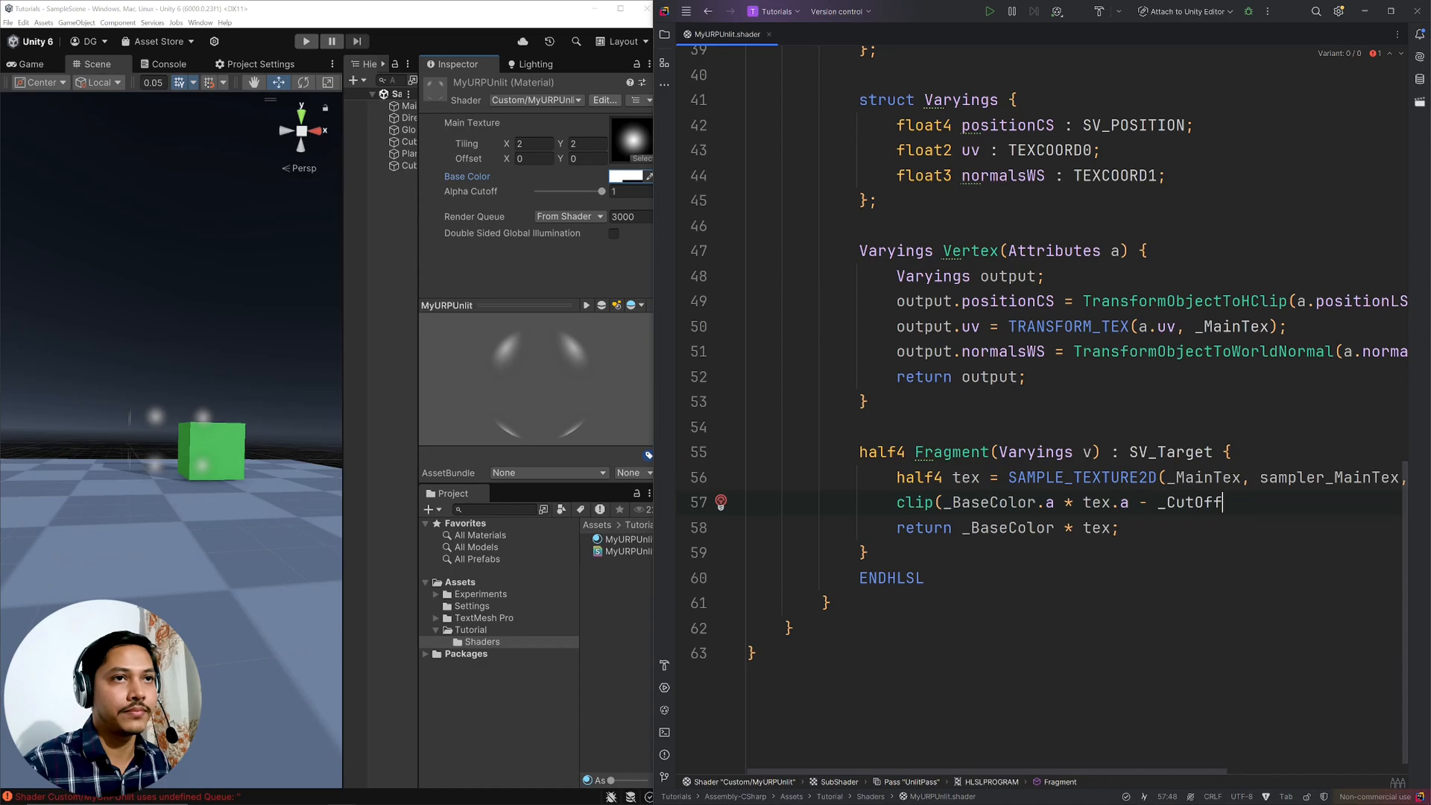
type(");")
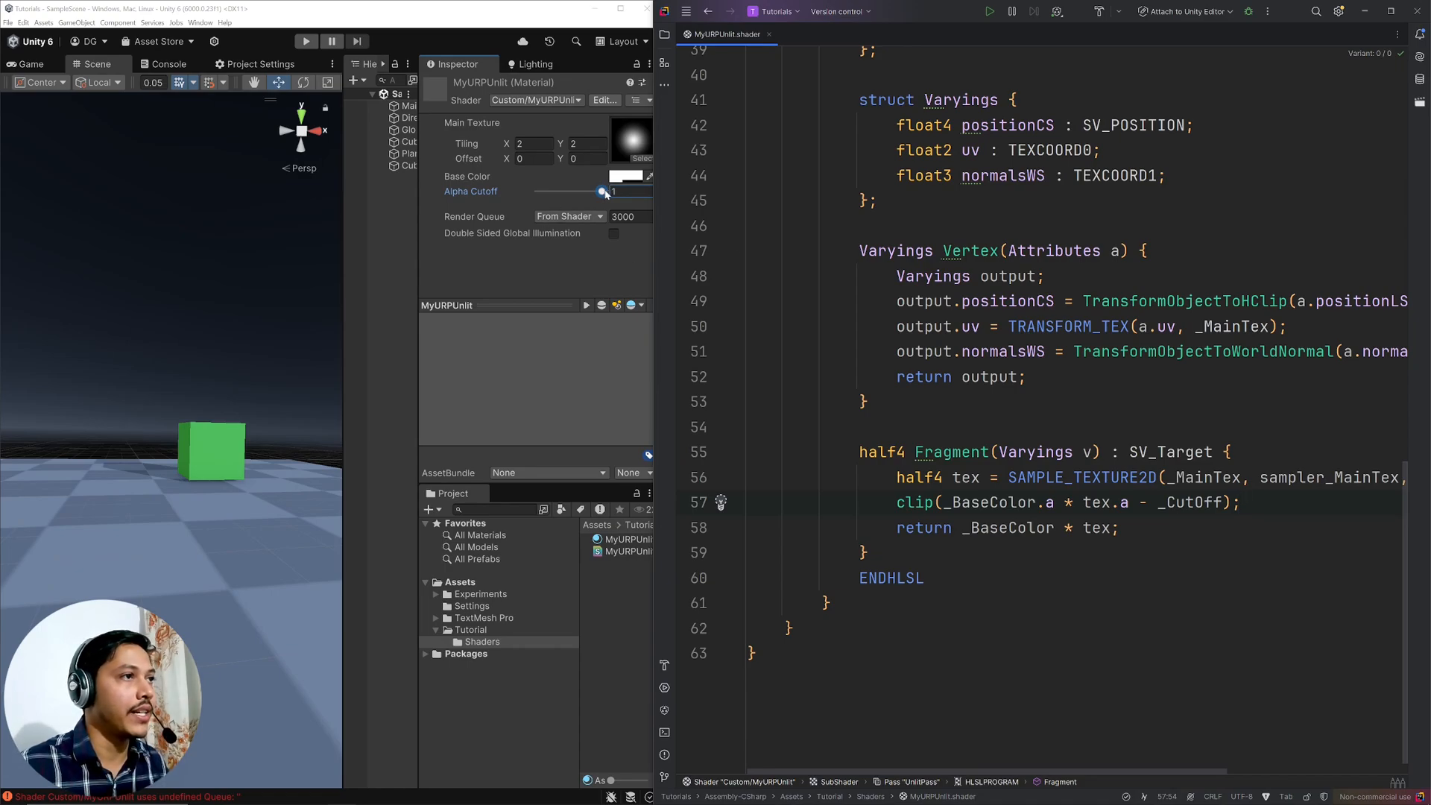
- Drag the Alpha Cutoff down to about 0.09, then settle it at 0.27
left_click_drag(602, 191, 552, 191)
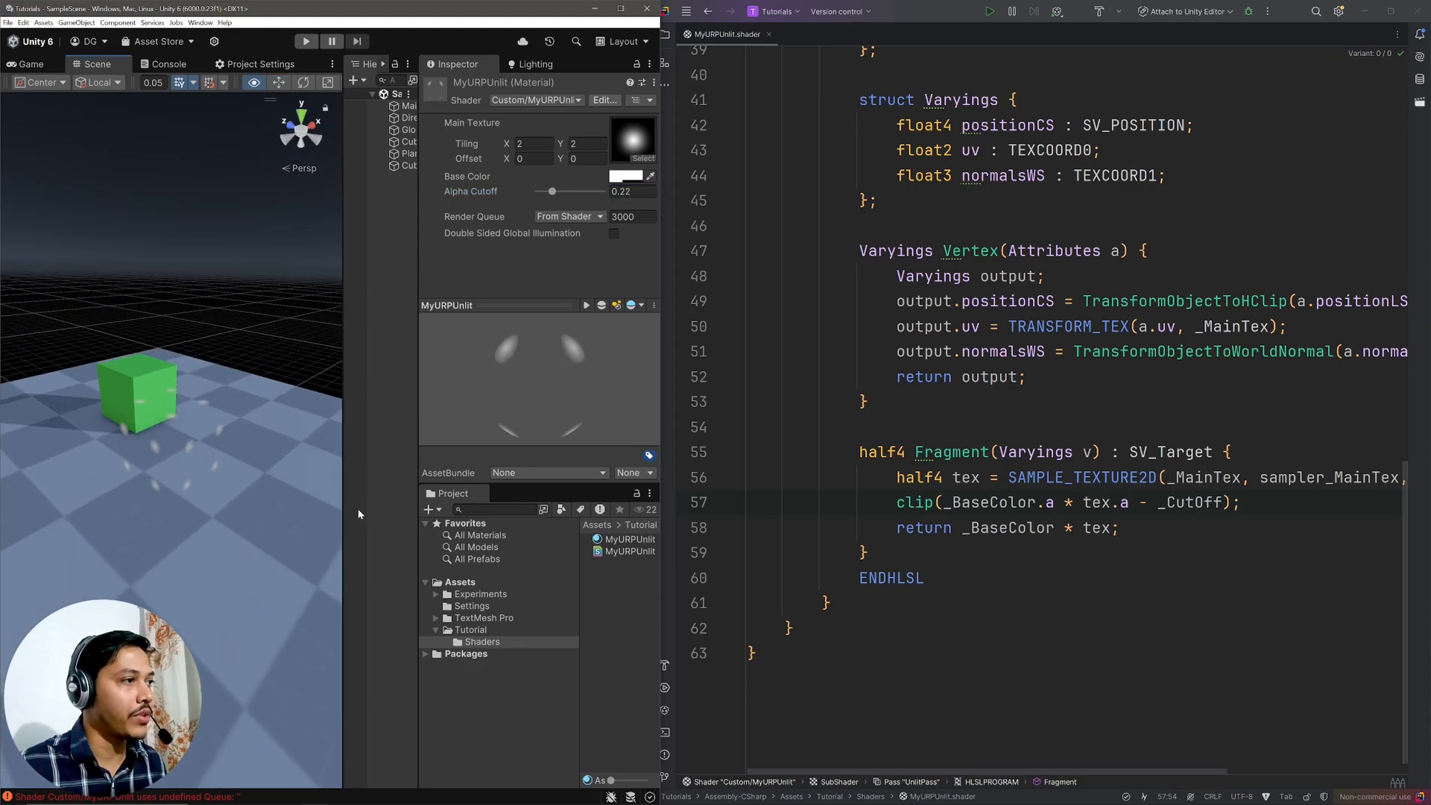
left_click_drag(552, 192, 544, 191)
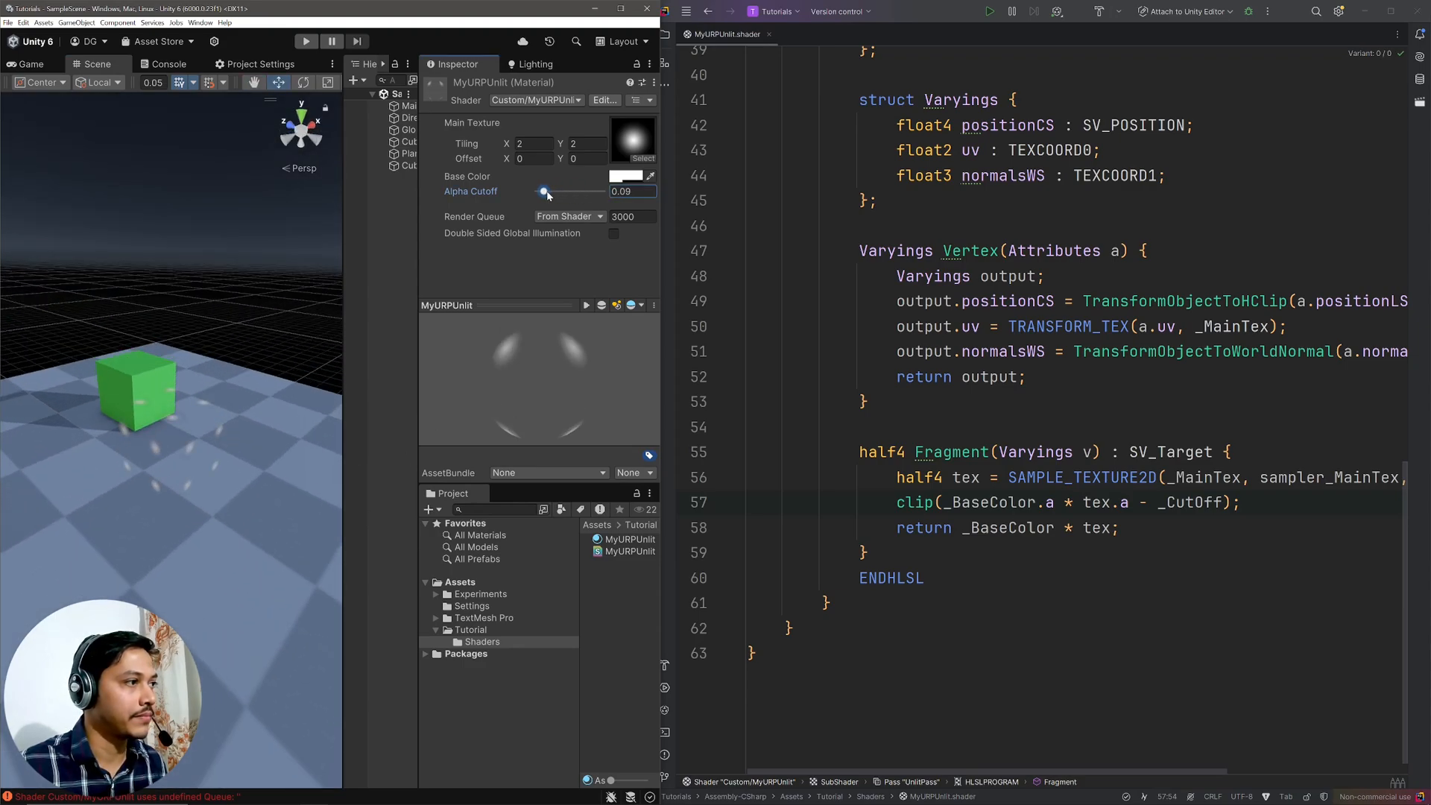
left_click_drag(543, 191, 556, 191)
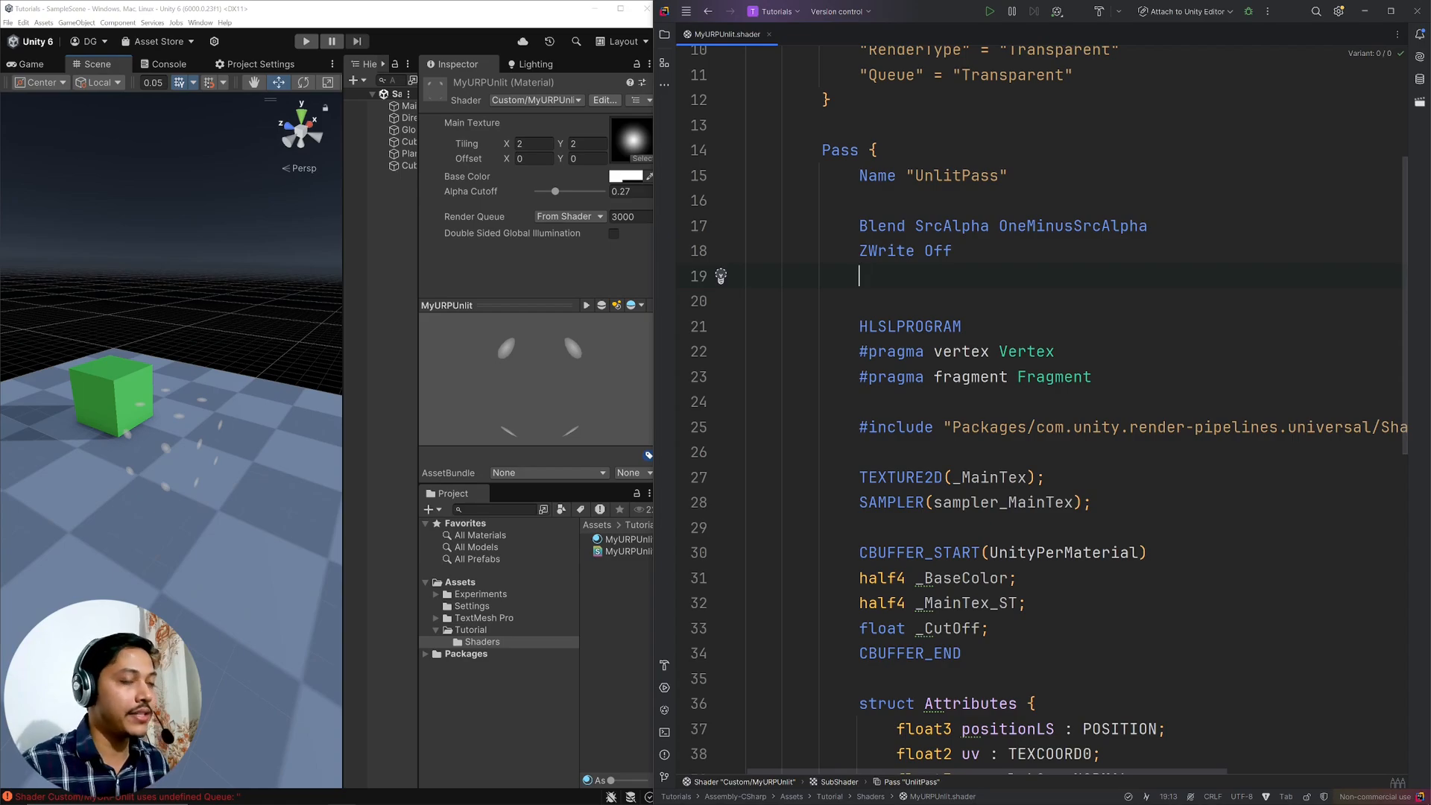
- Add a Cull line below ZWrite Off, trying Front then setting it to Off
type("Cull Fr")
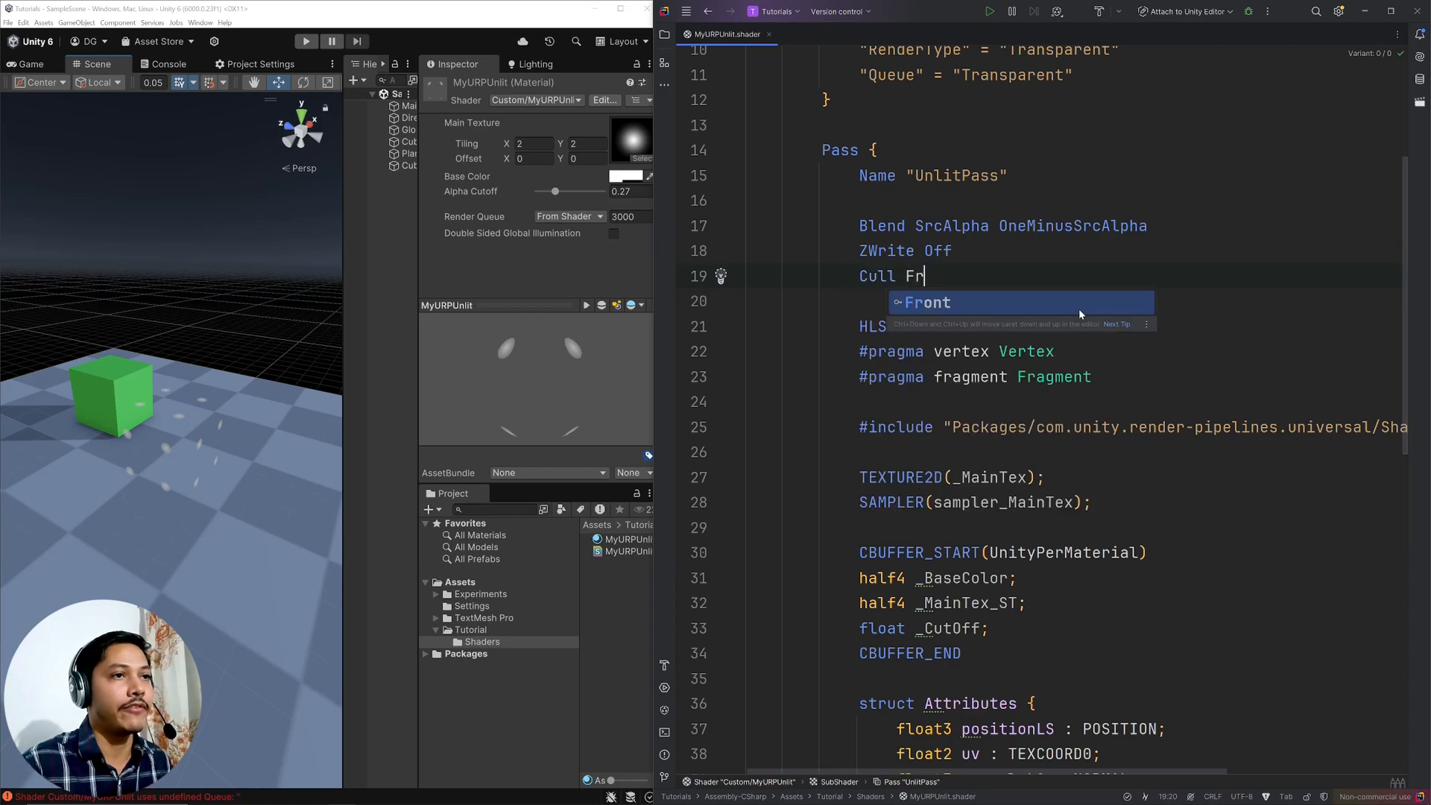
key("Tab")
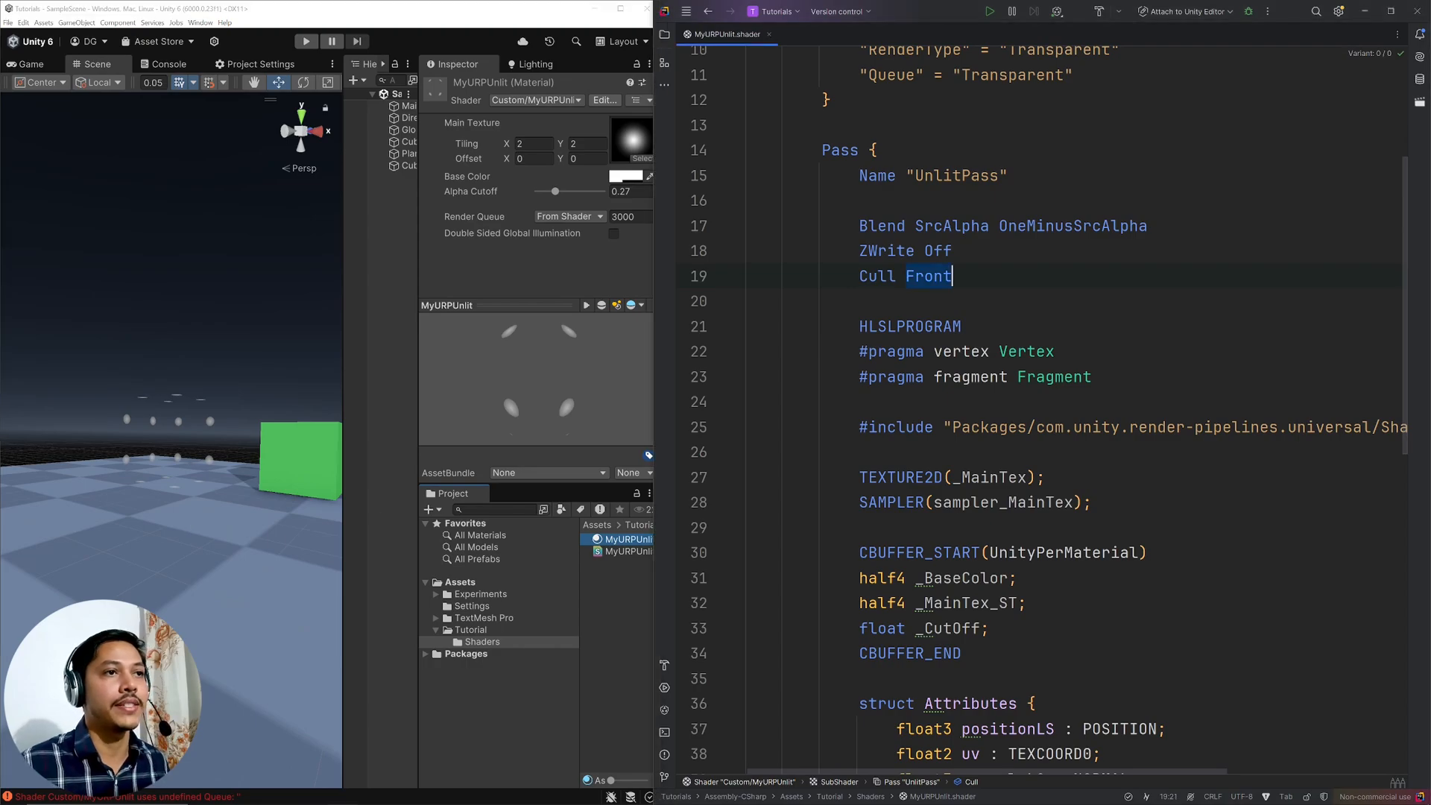
type("Off")
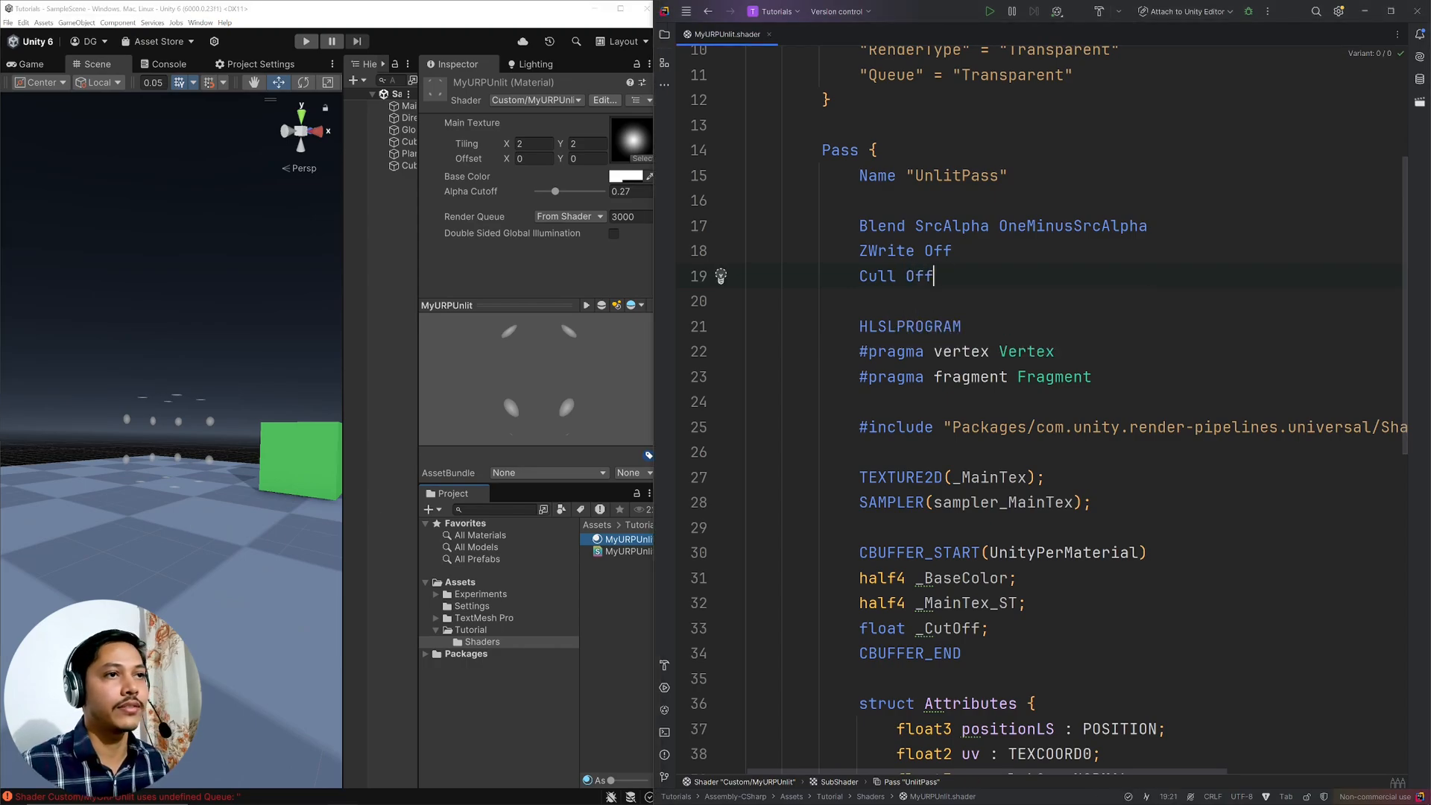